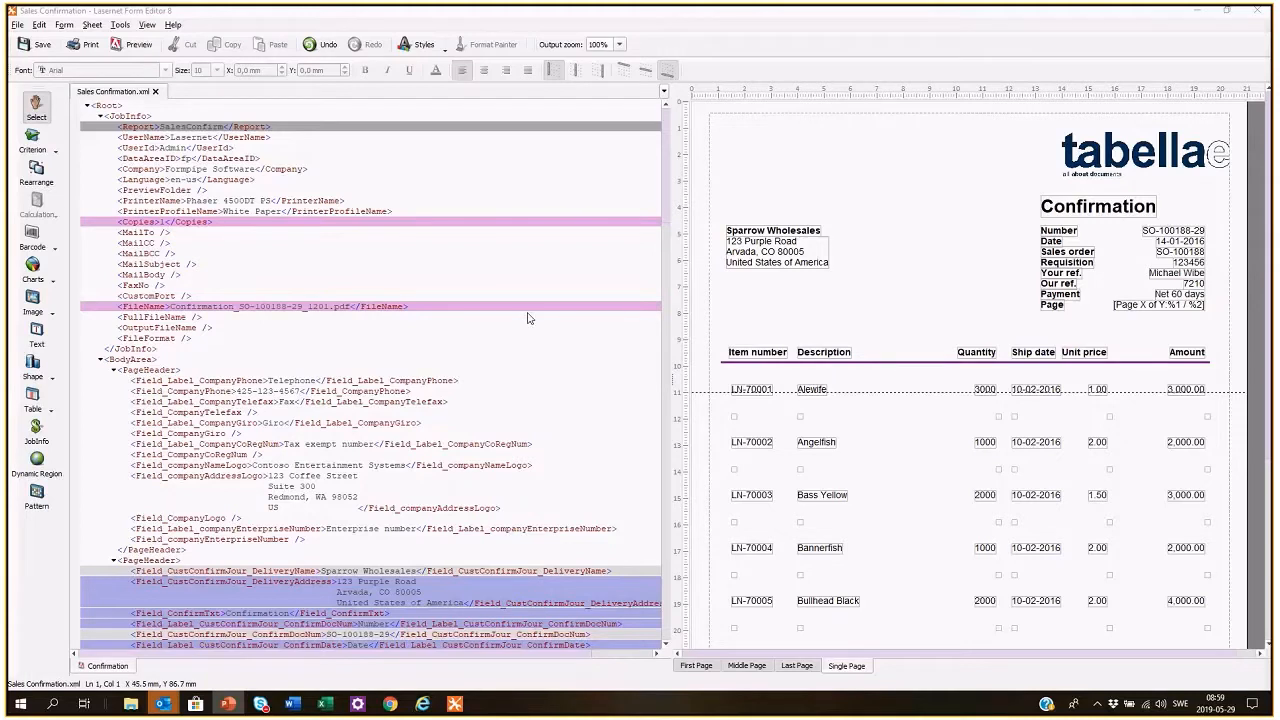
mouse_move(528, 325)
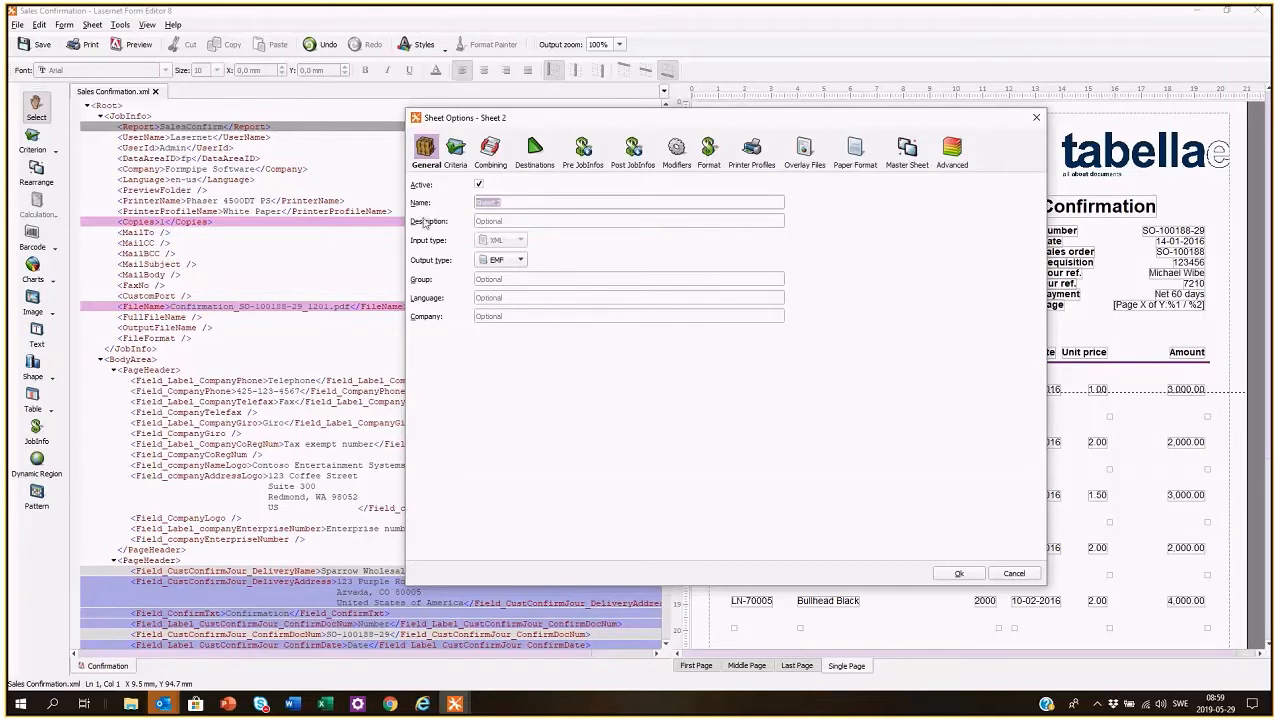
Rename the second sheet to EmailBody and set its output type to XHTML
text(Body)
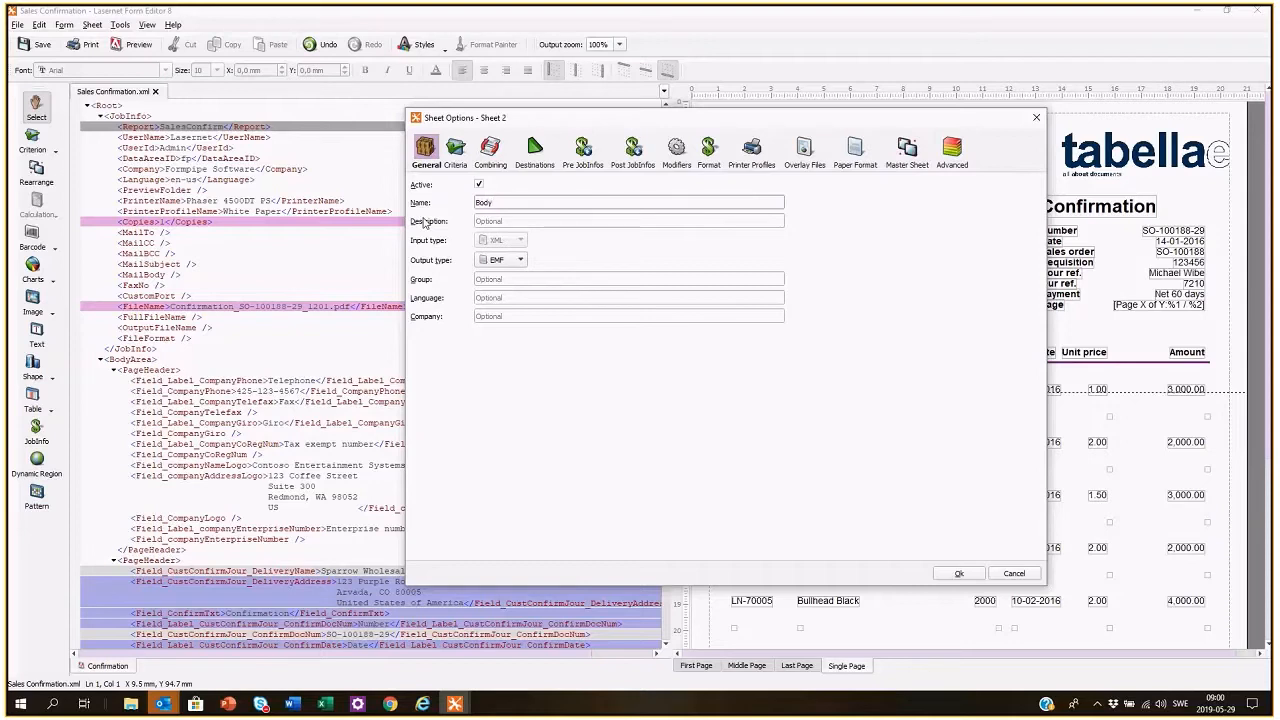
click(628, 202)
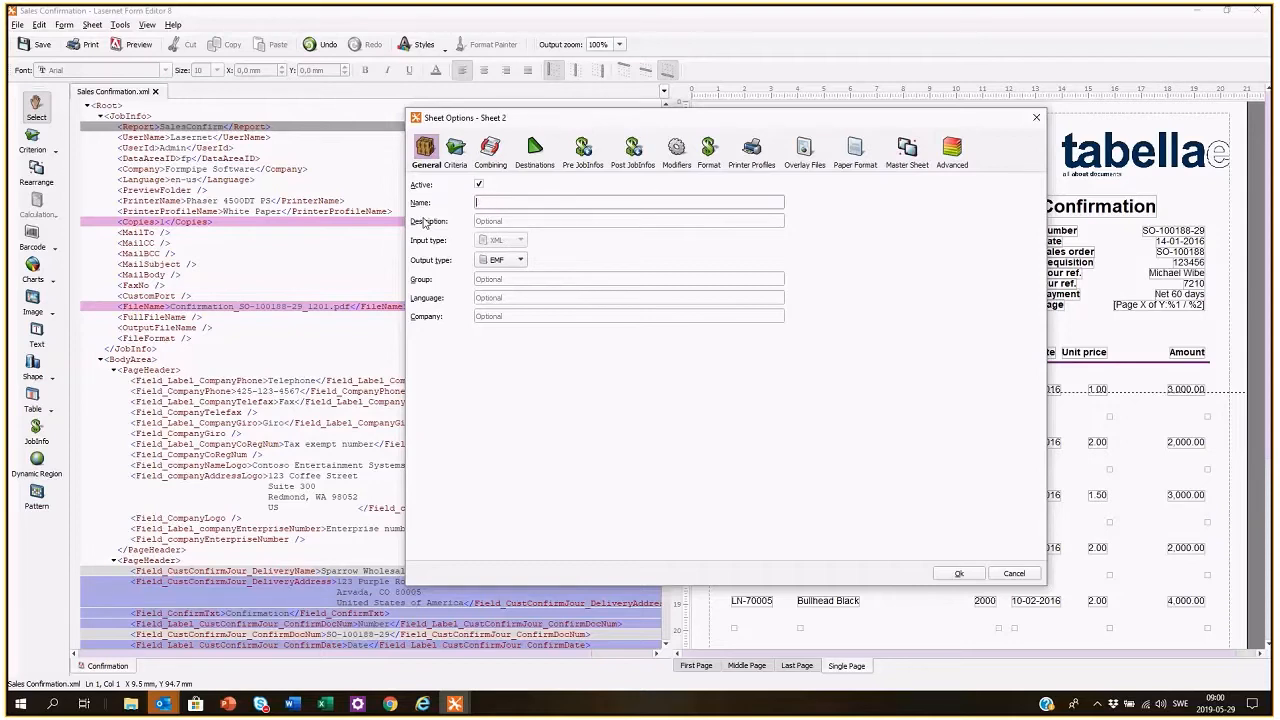
text(Email1)
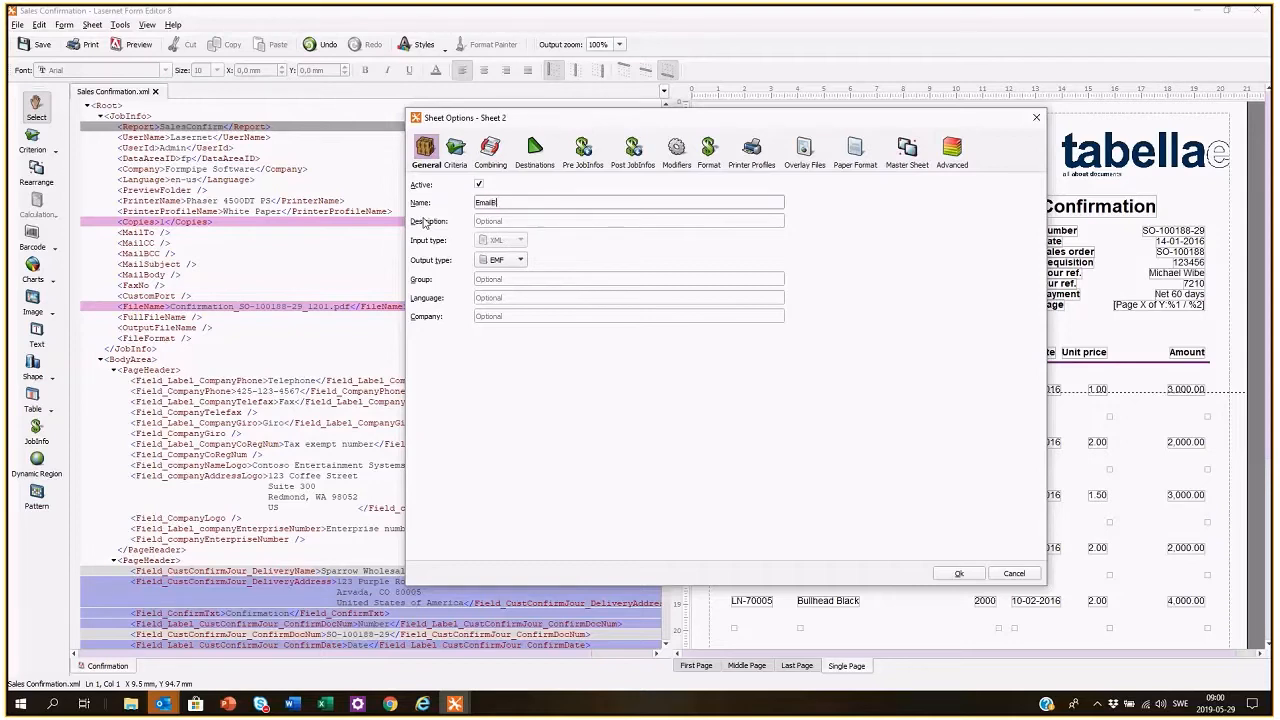
text(Bod)
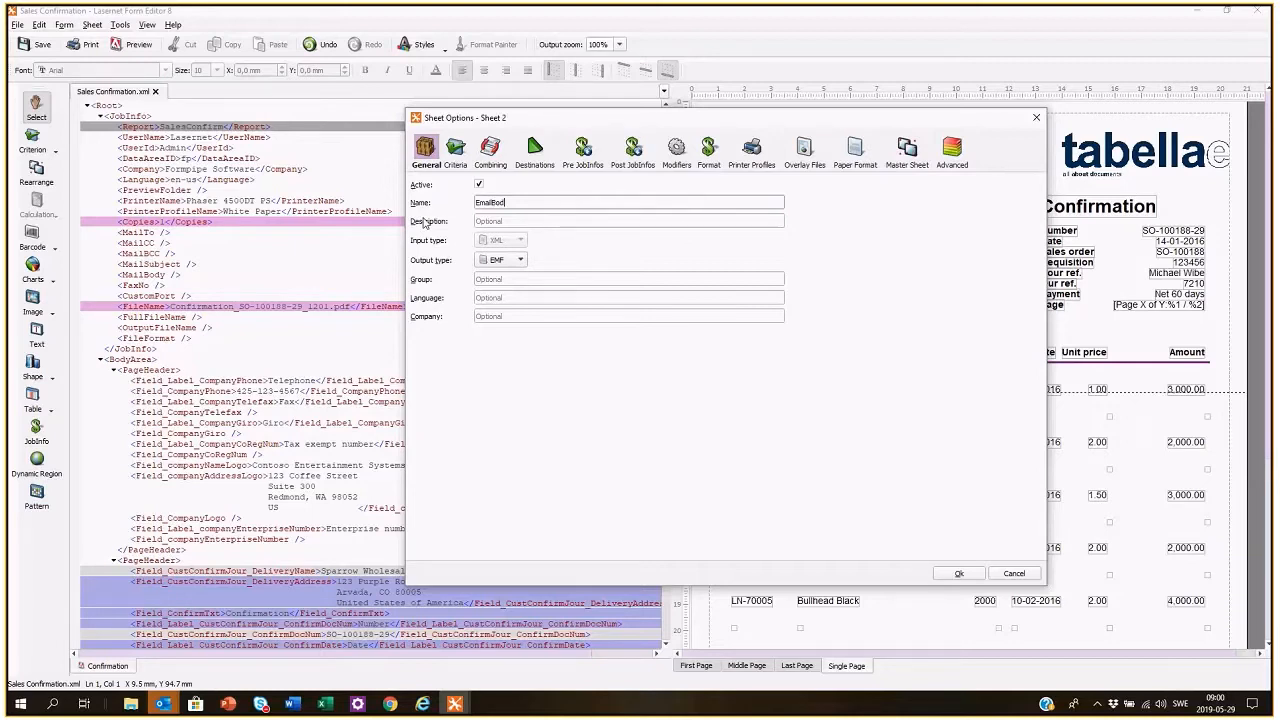
click(519, 259)
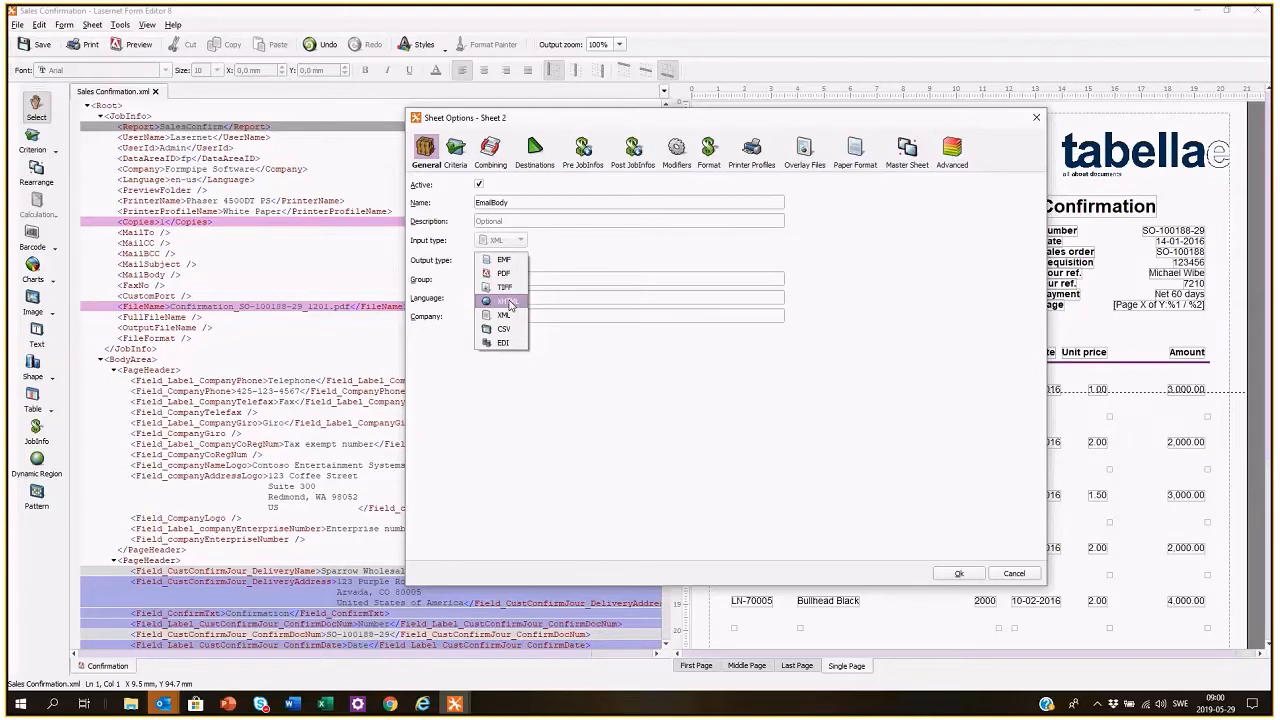
click(958, 573)
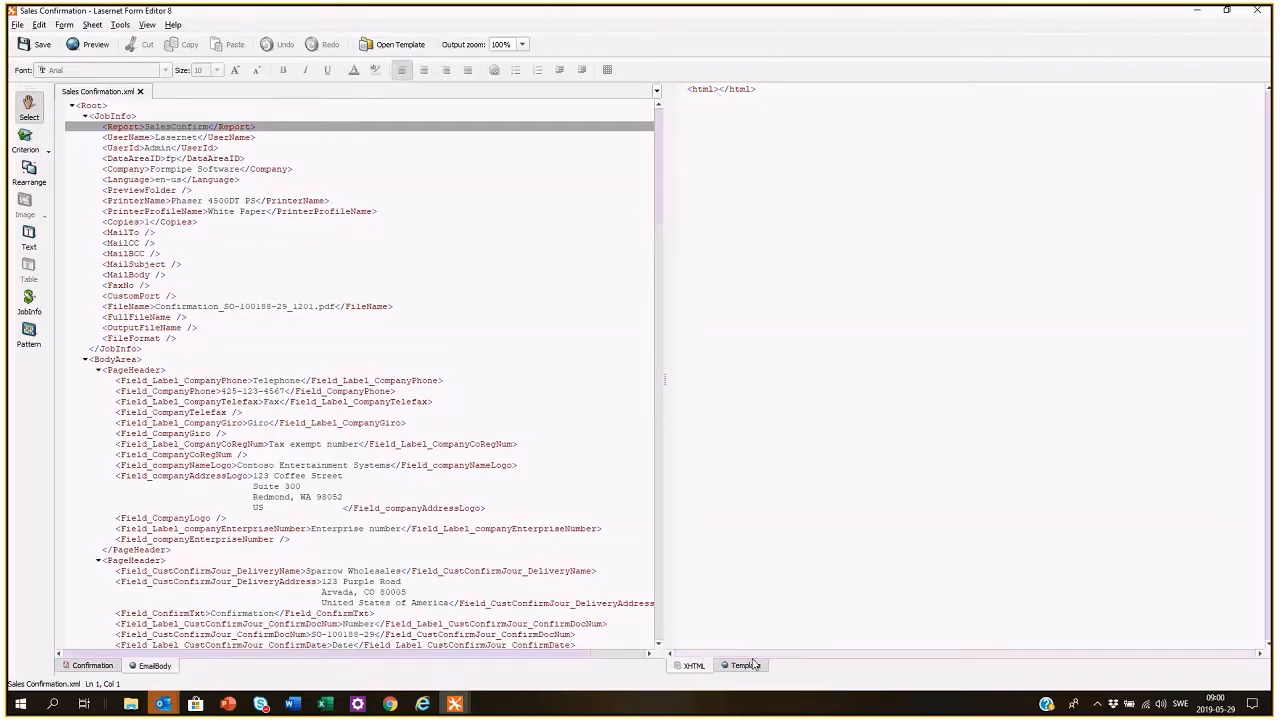
Switch the EmailBody sheet to its Template view, showing the empty HTML shell
click(744, 665)
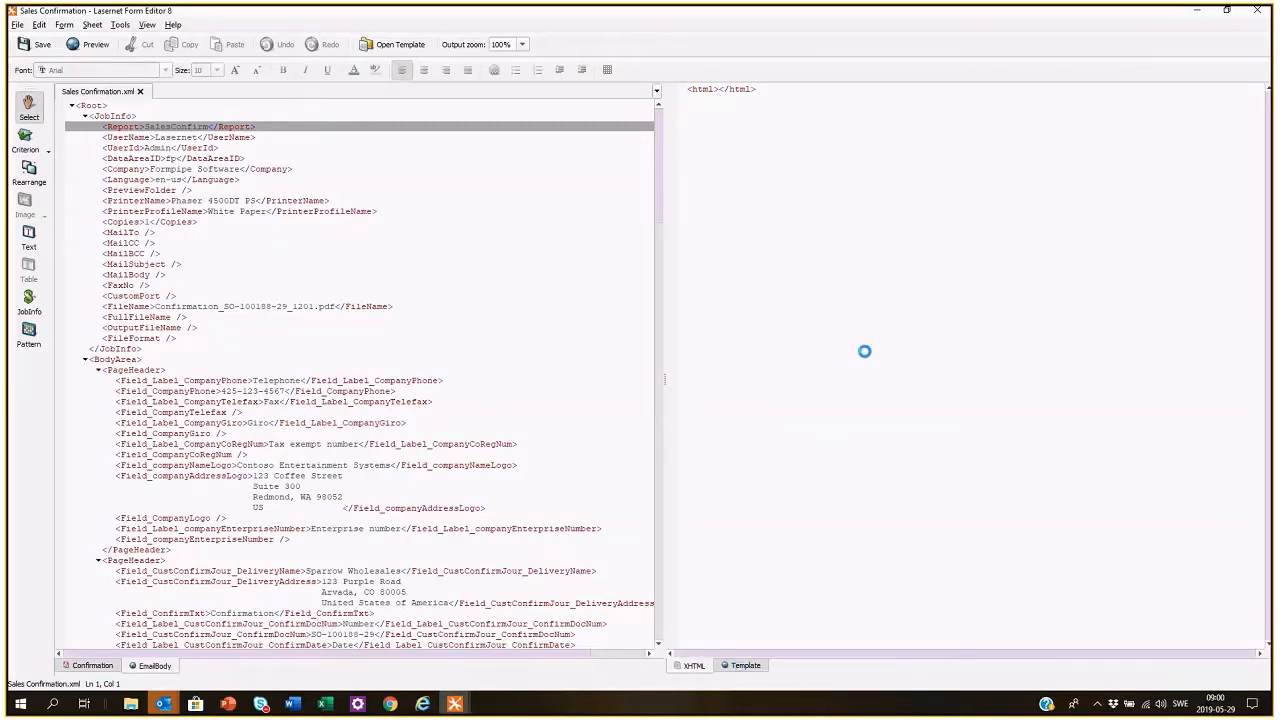
mouse_move(870, 353)
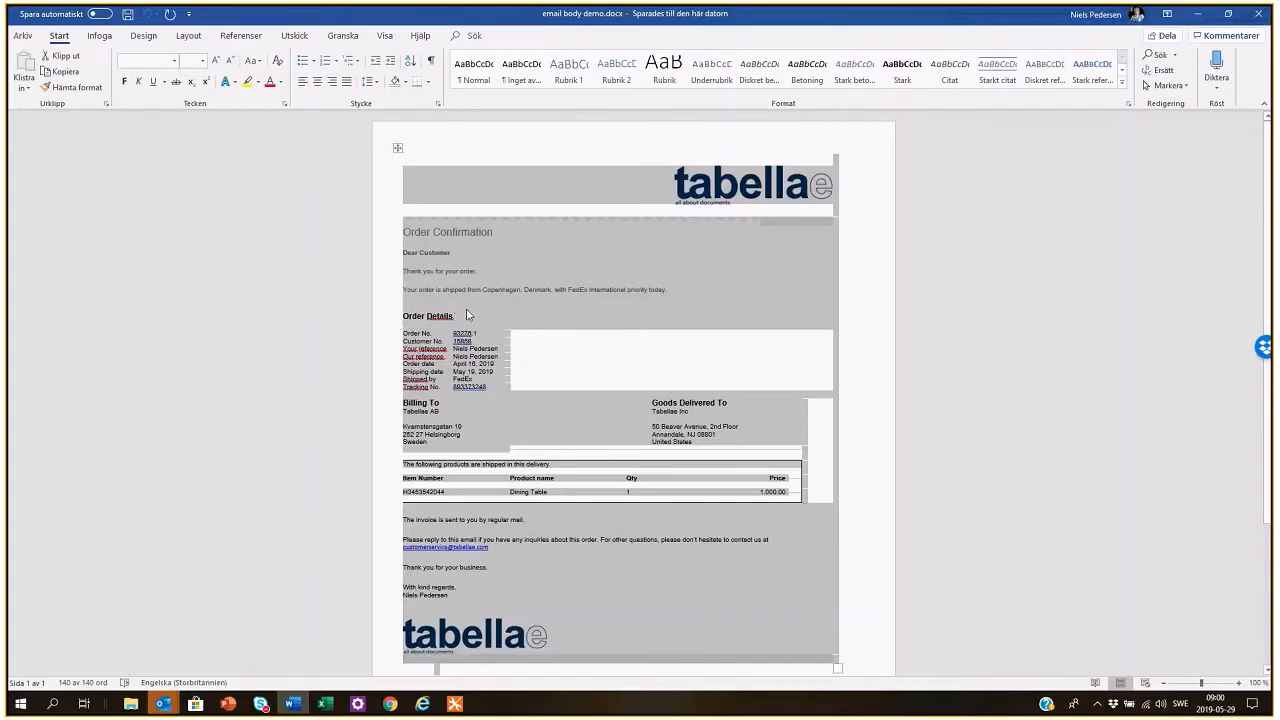
mouse_move(472, 316)
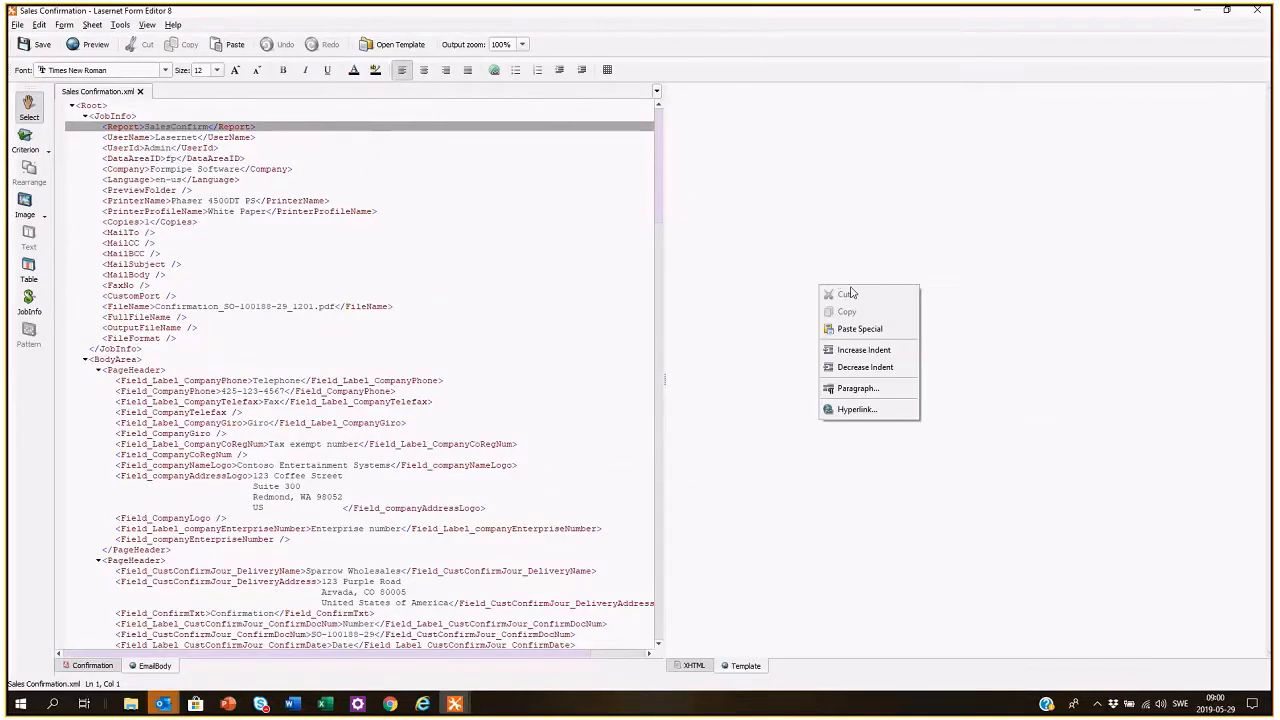
Paste Special the copied tabellae order confirmation design, with logos and tables, into the template
click(859, 328)
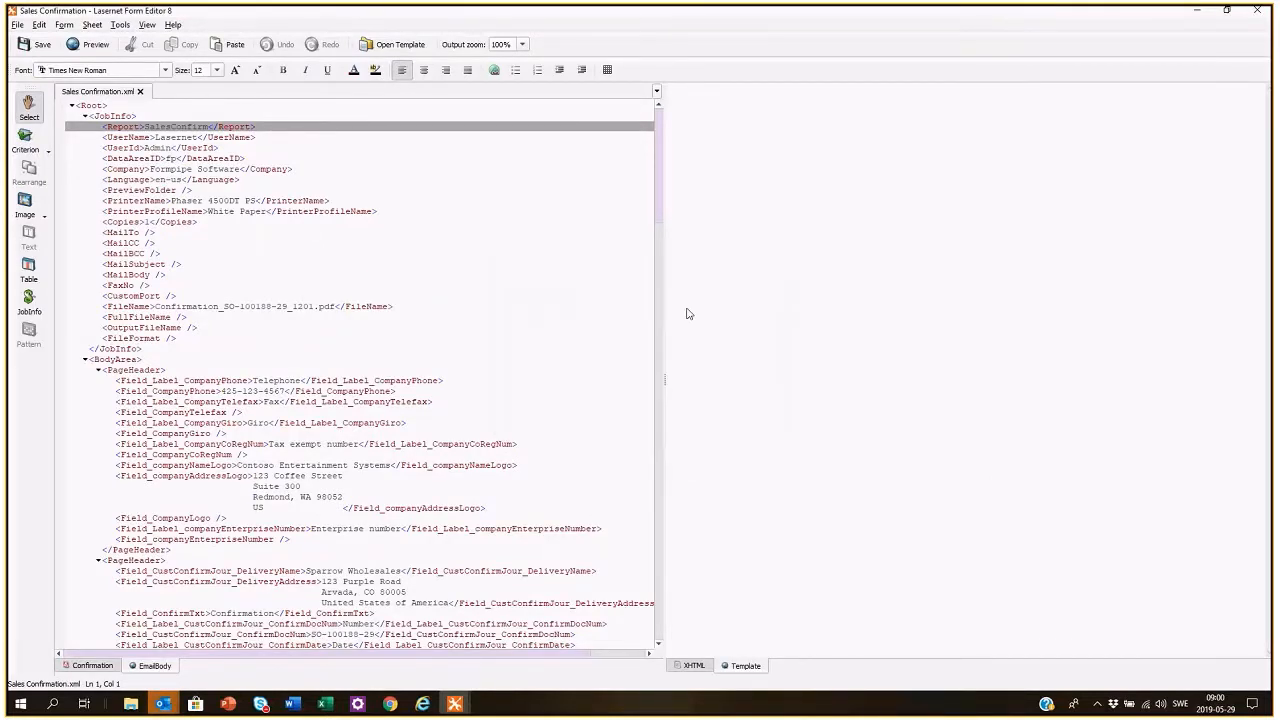
click(95, 44)
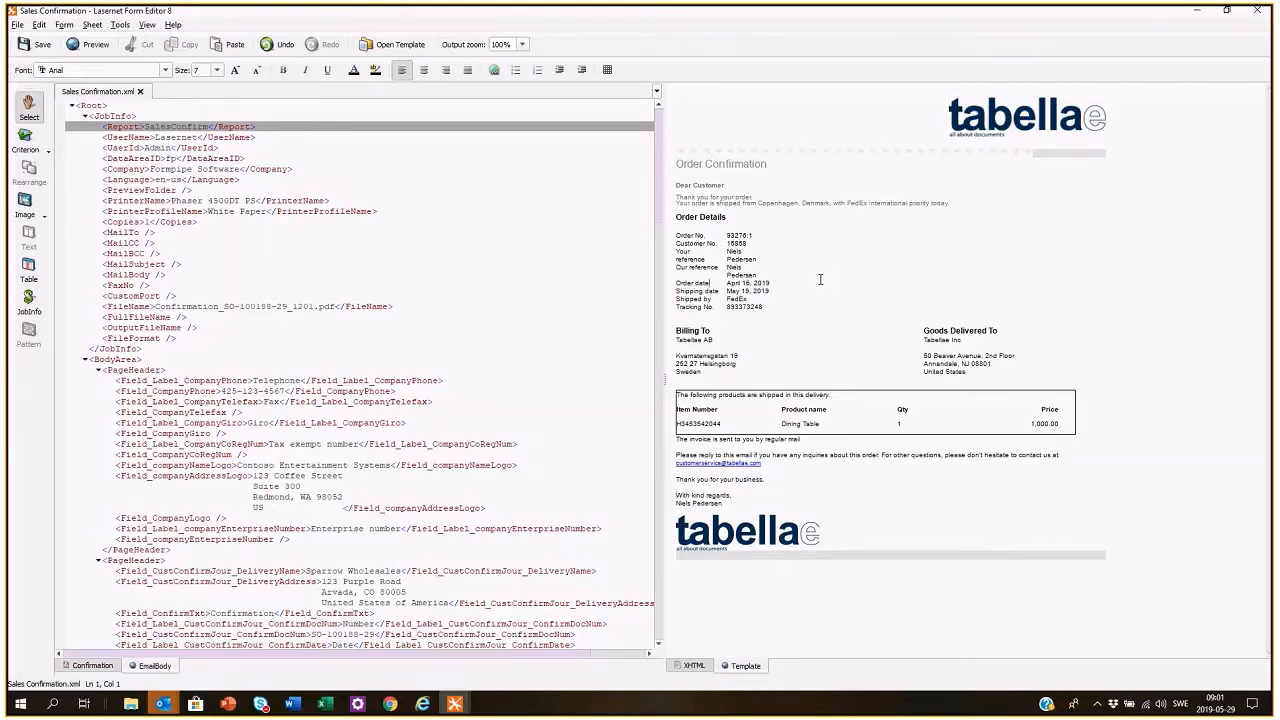
mouse_move(784, 288)
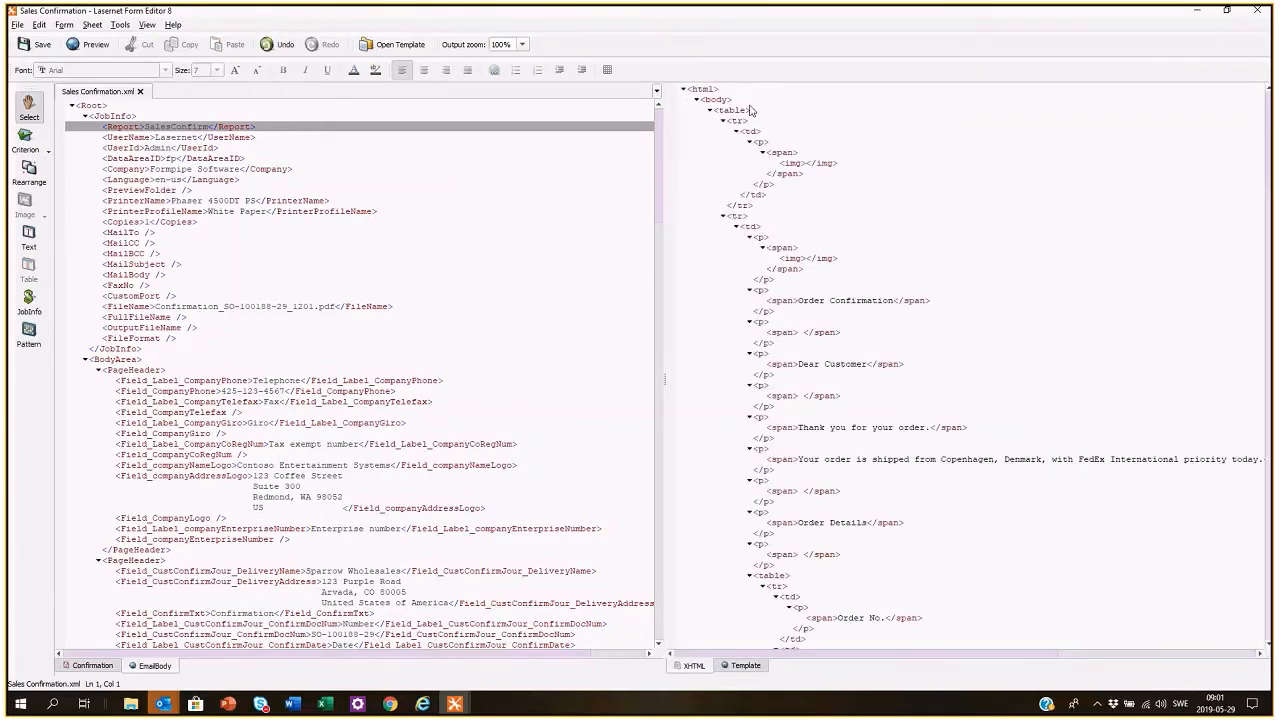
mouse_move(797, 214)
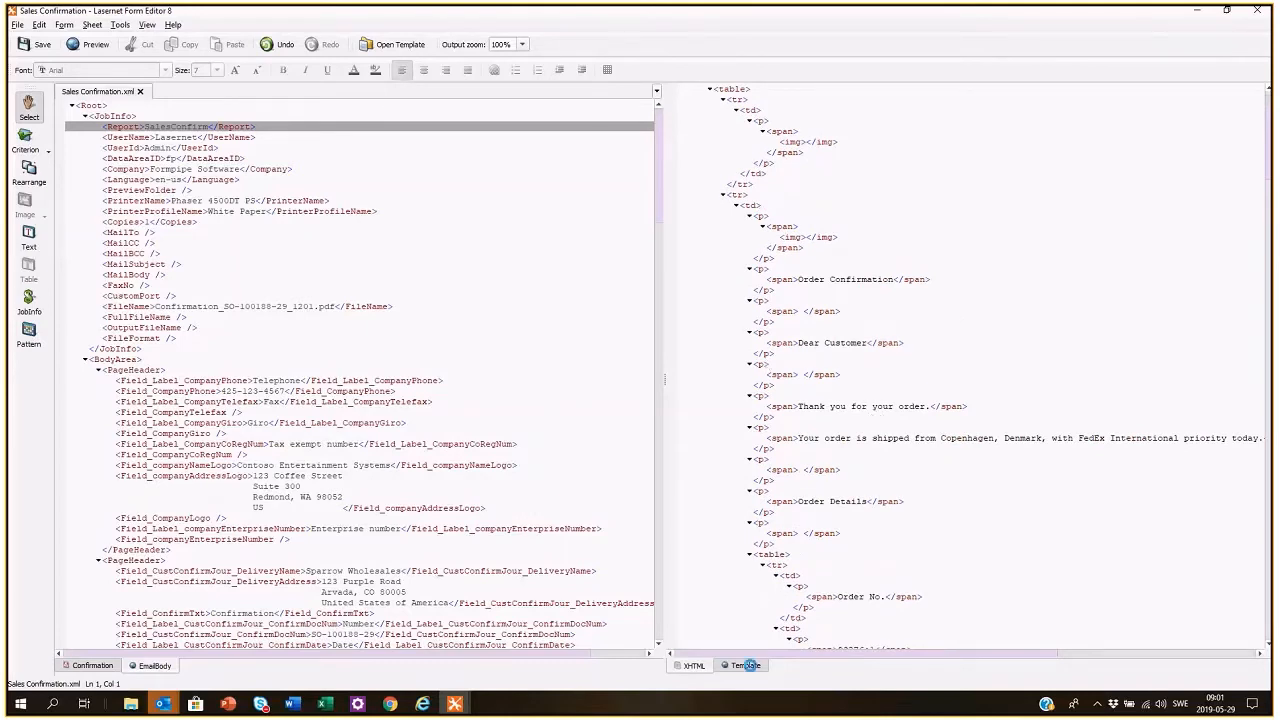
Return from the XHTML tab to the EmailBody Template view
click(745, 665)
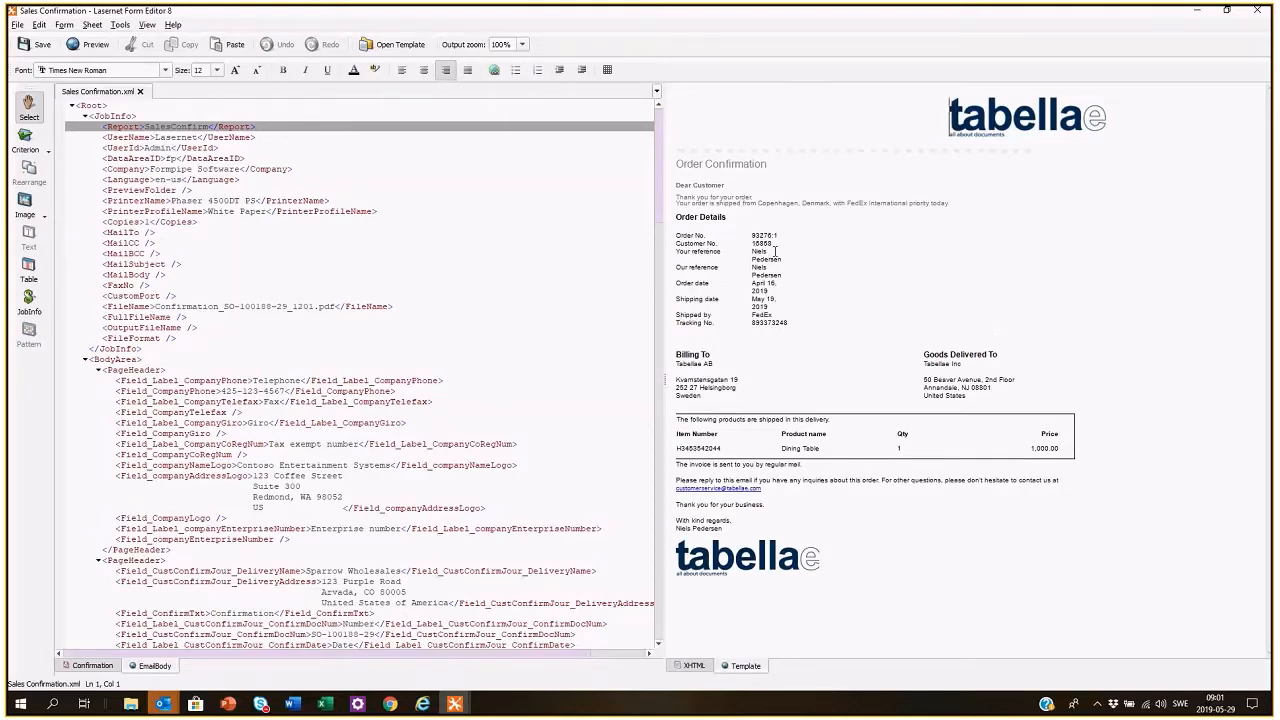
mouse_move(795, 265)
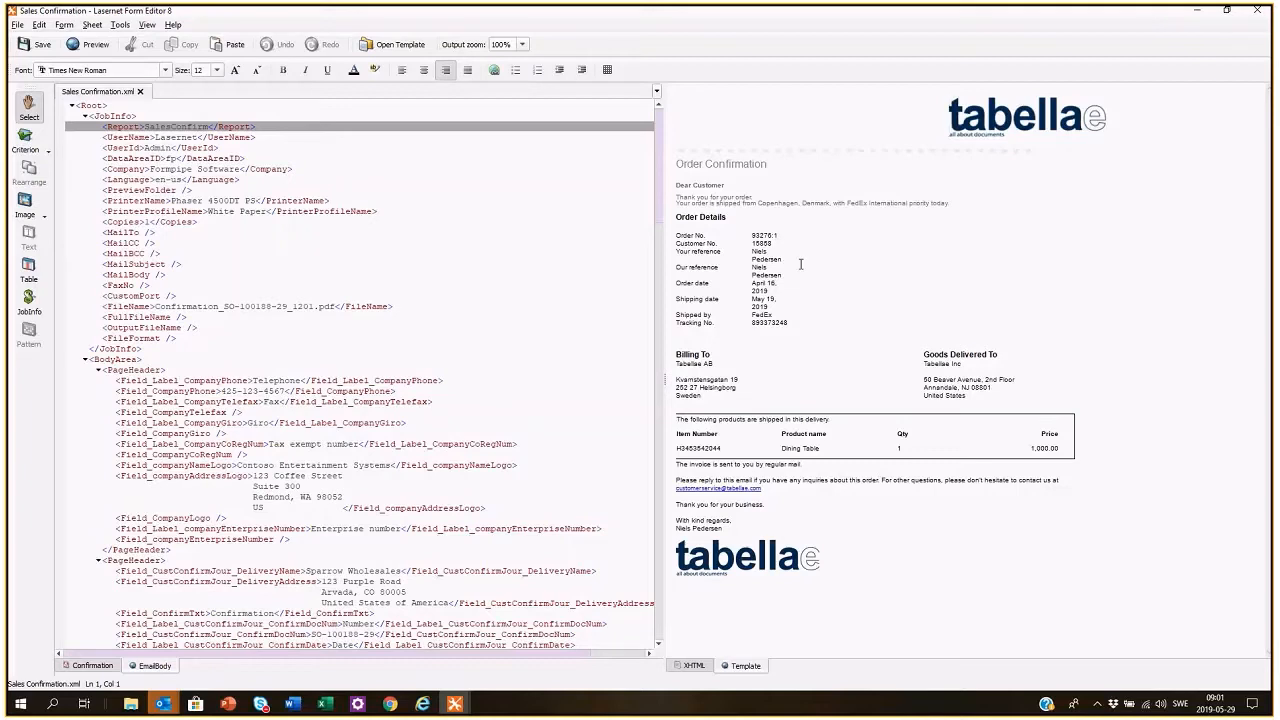
mouse_move(789, 267)
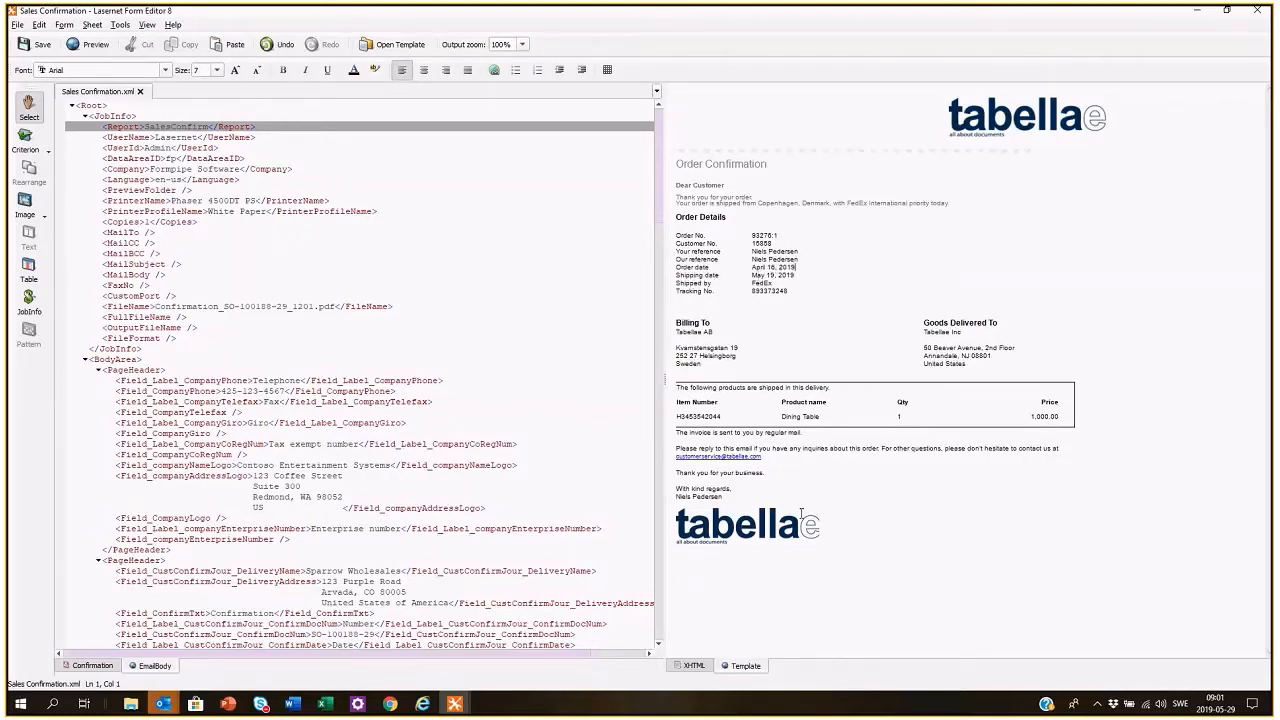
Review the XHTML markup for the ConfirmDocNum, CustomerRef and SalesAdministrator mappings
click(692, 665)
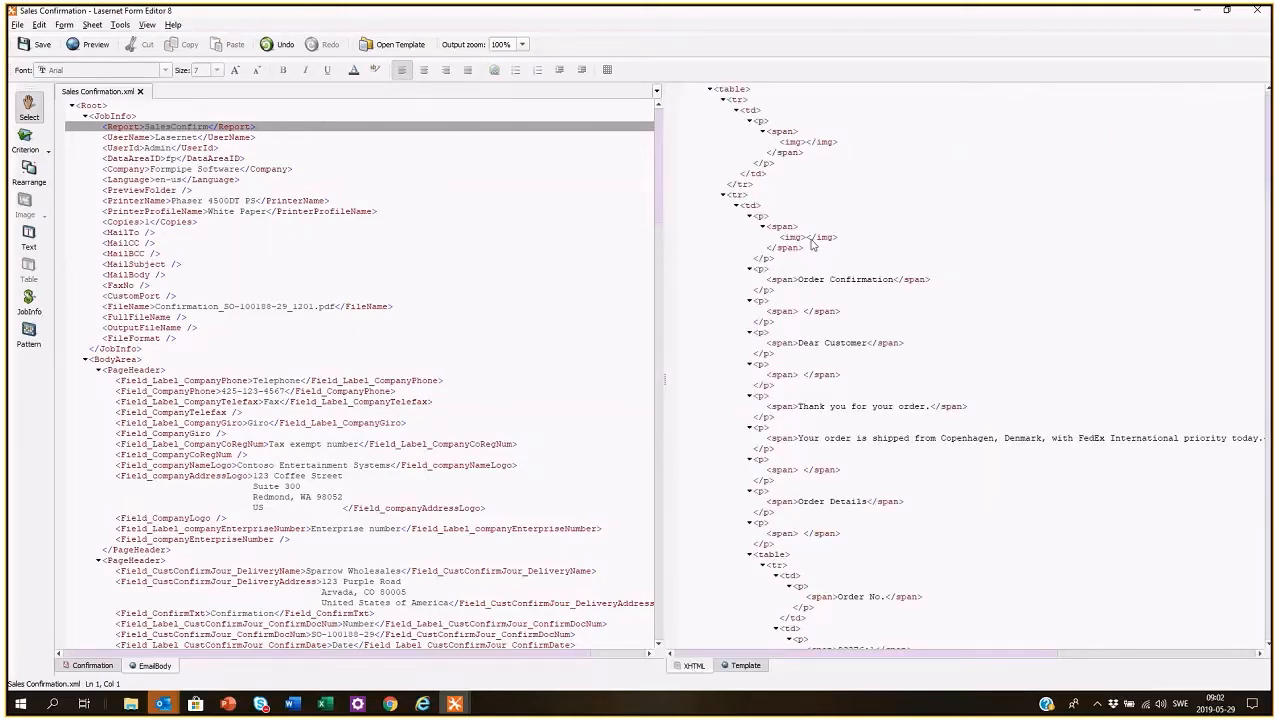
scroll(down, 3)
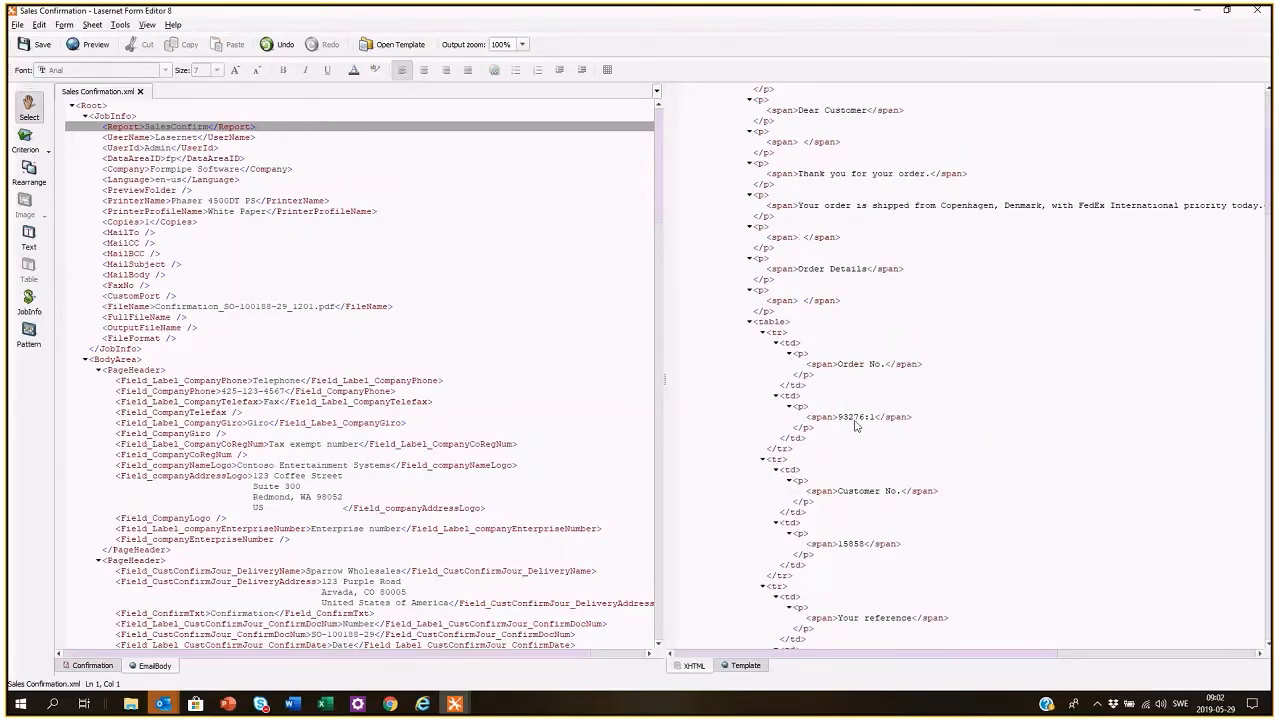
scroll(down, 3)
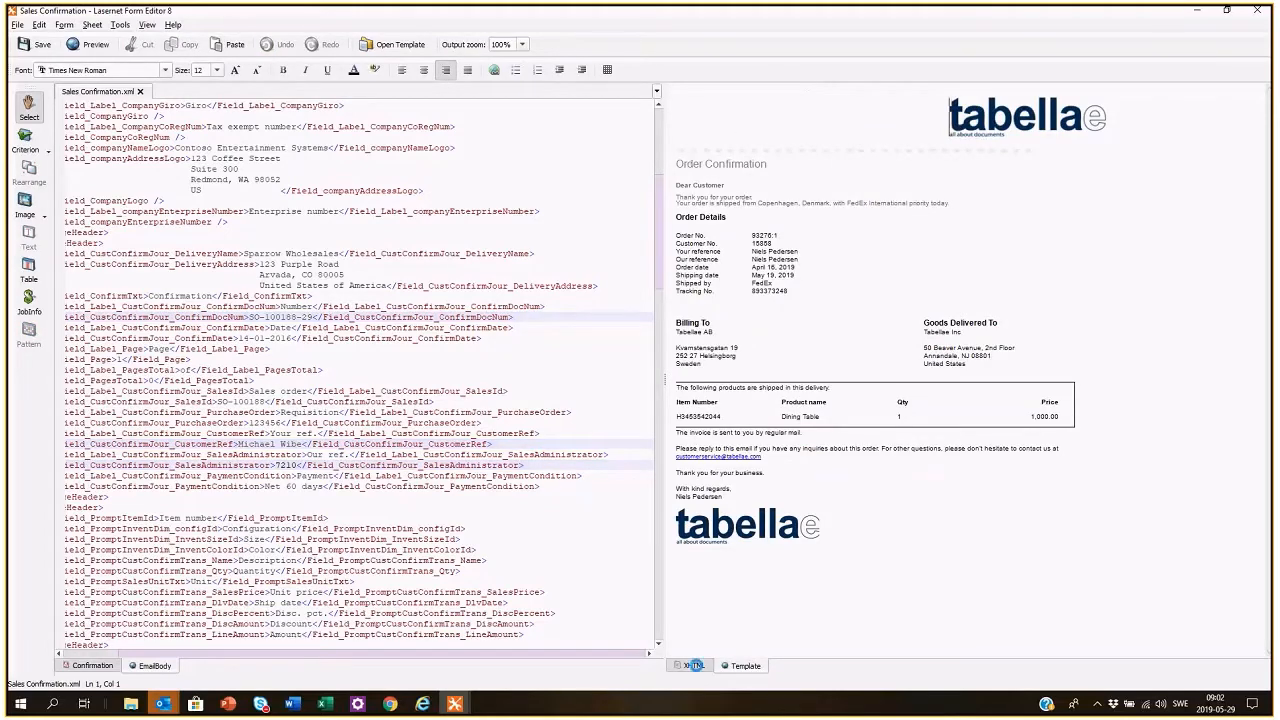
click(692, 665)
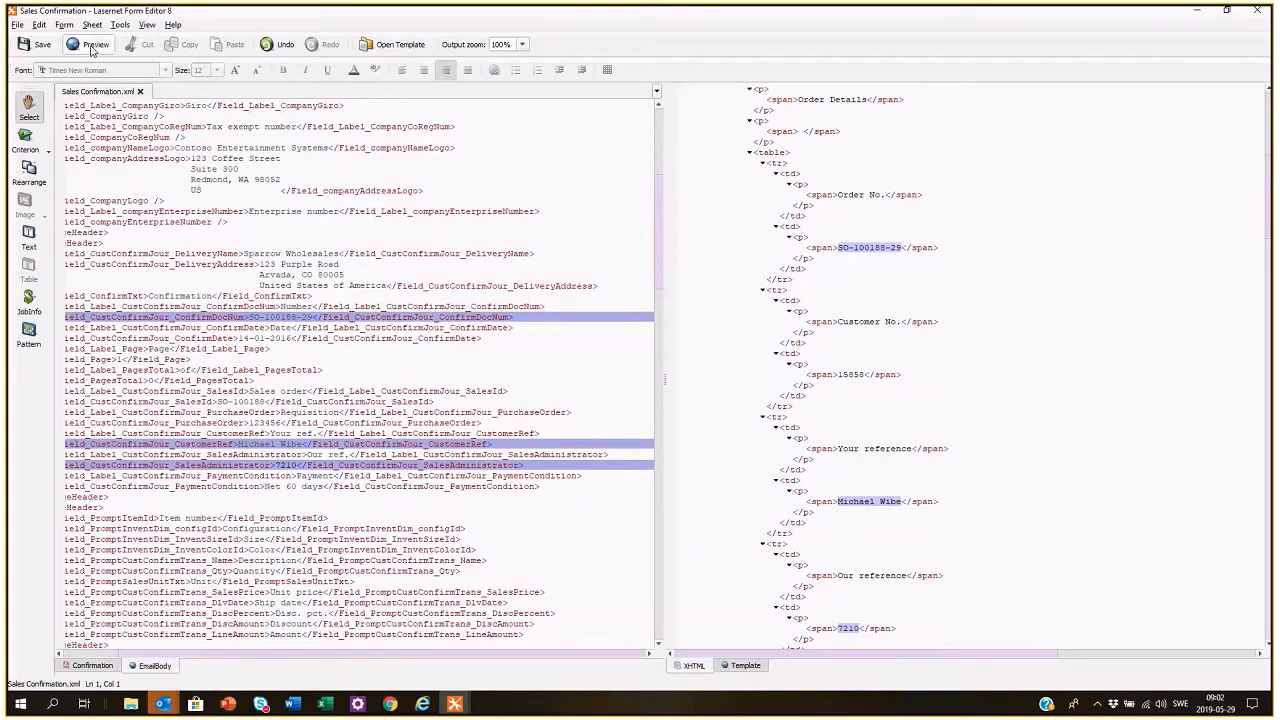
Open the browser preview showing order number and references filled from XML data
click(90, 44)
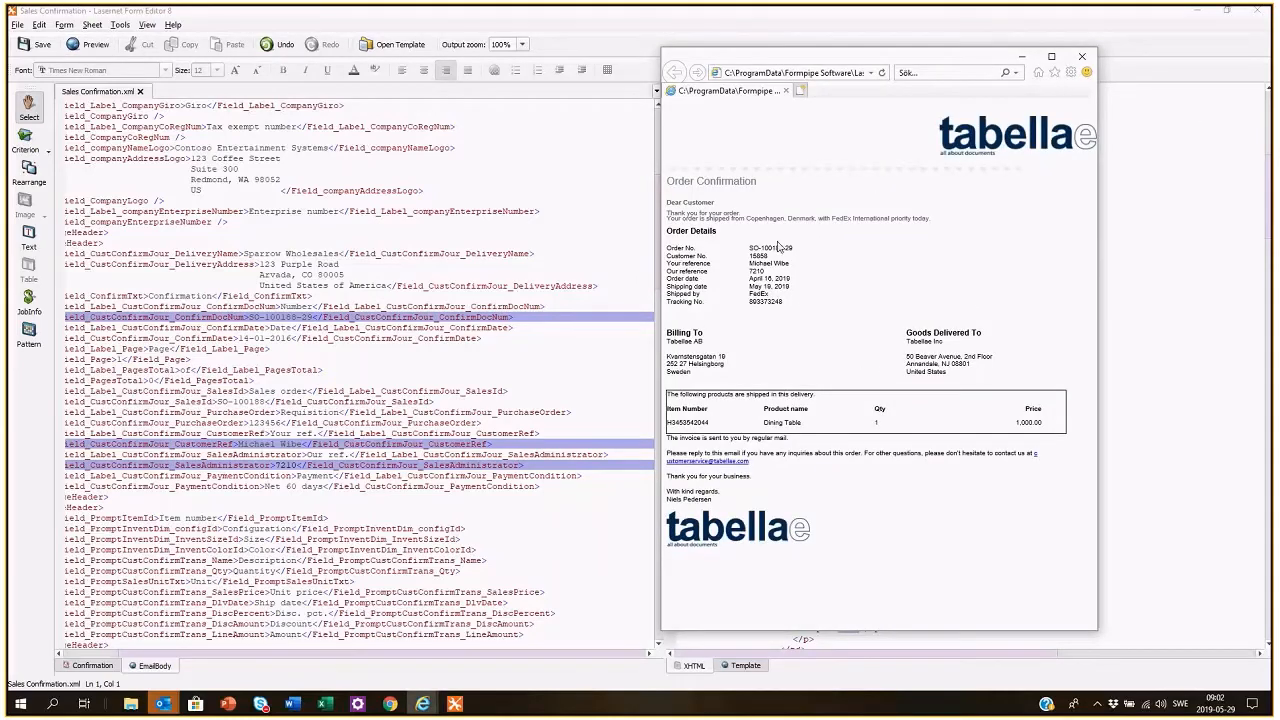
mouse_move(797, 225)
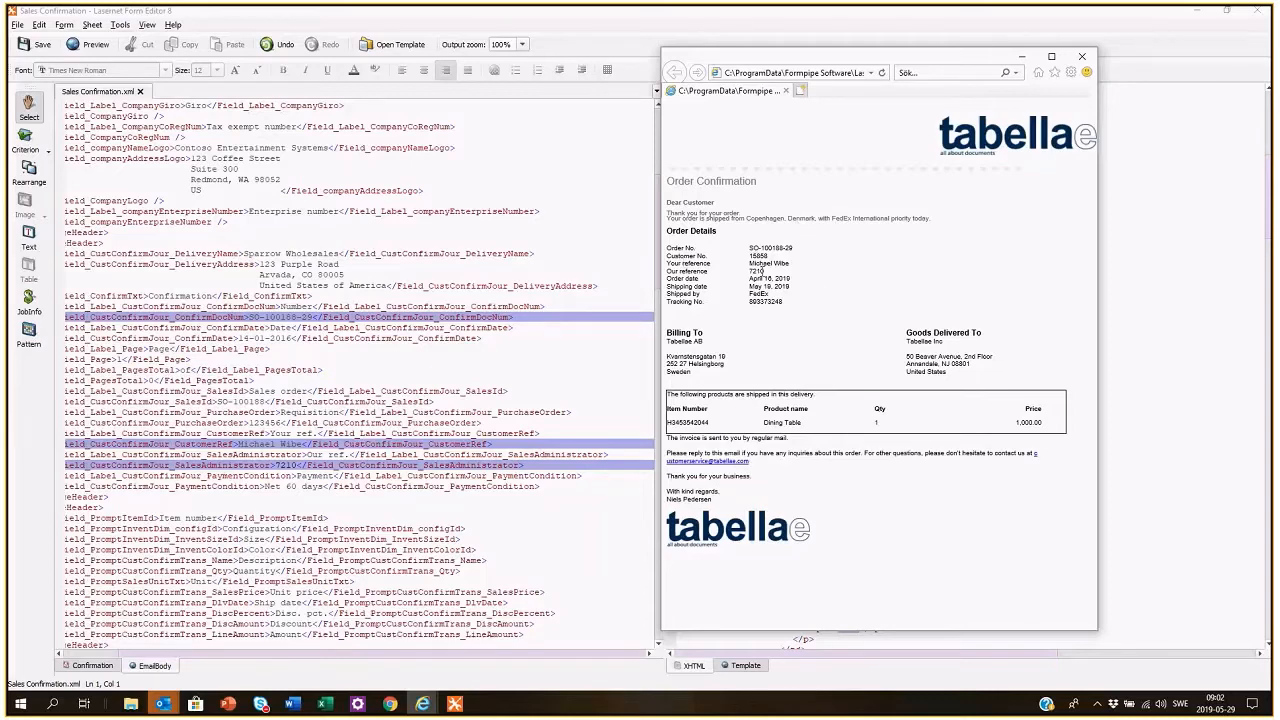
mouse_move(790, 265)
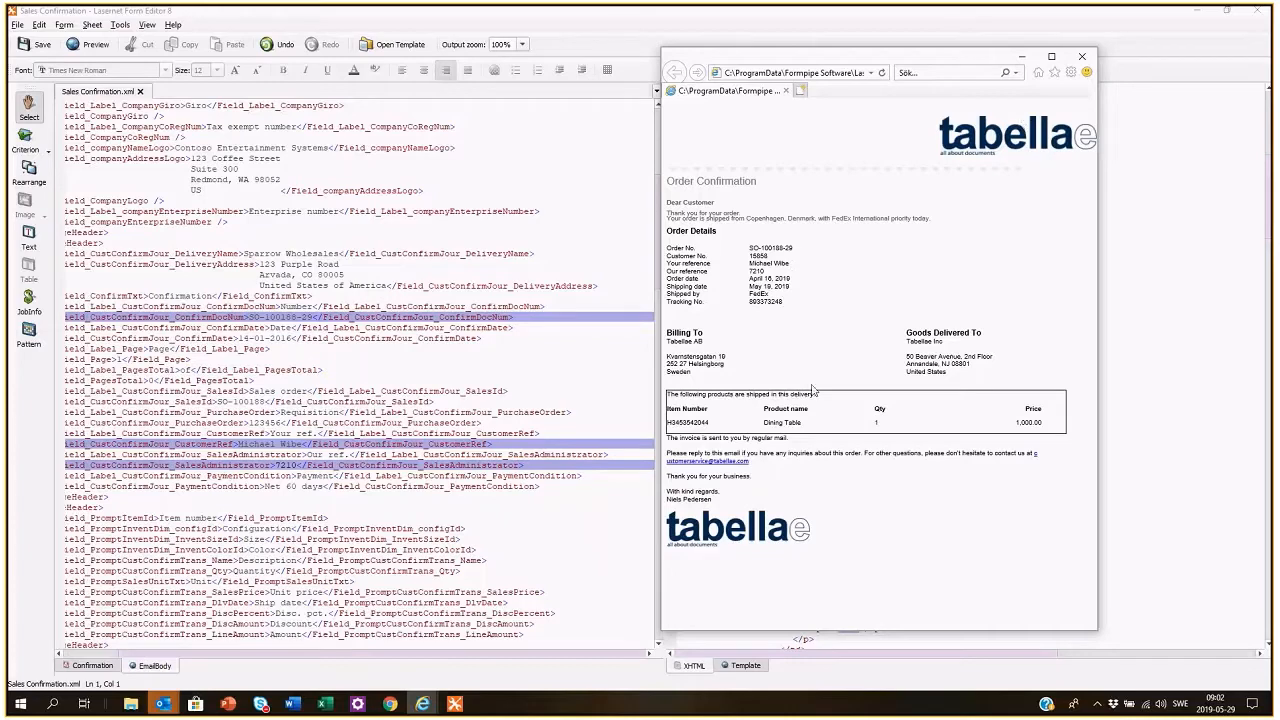
mouse_move(795, 373)
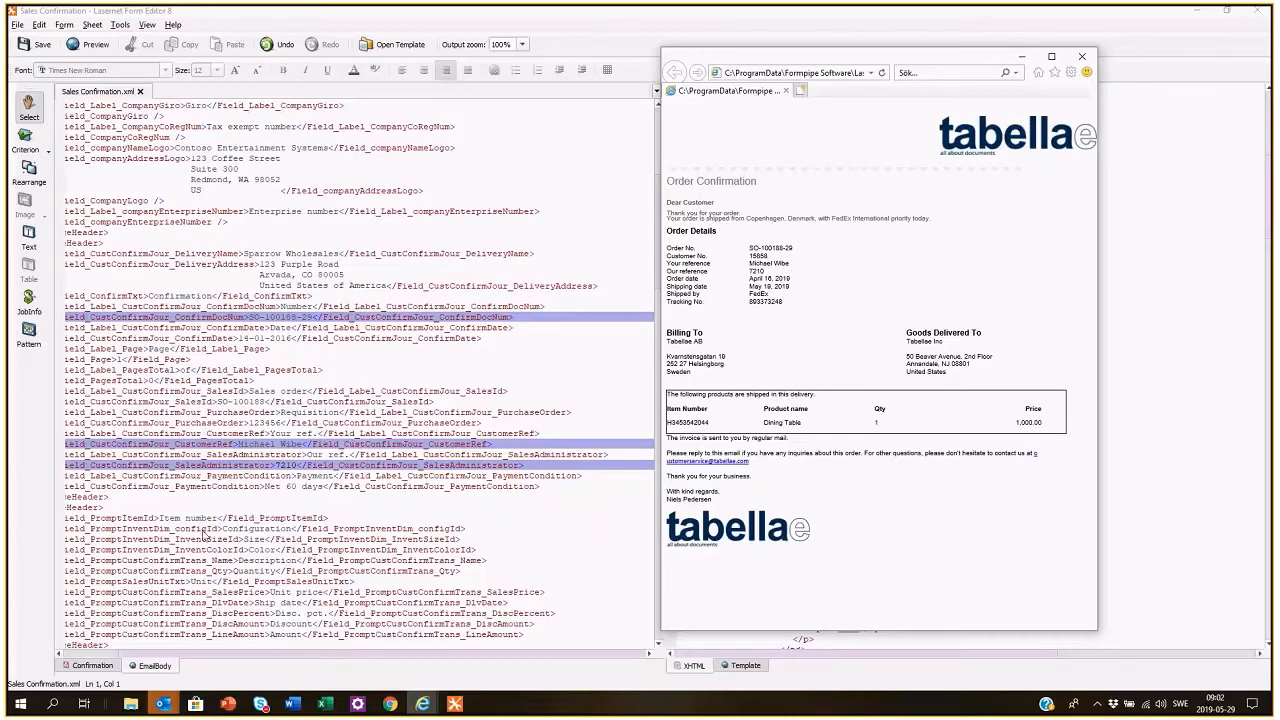
mouse_move(266, 233)
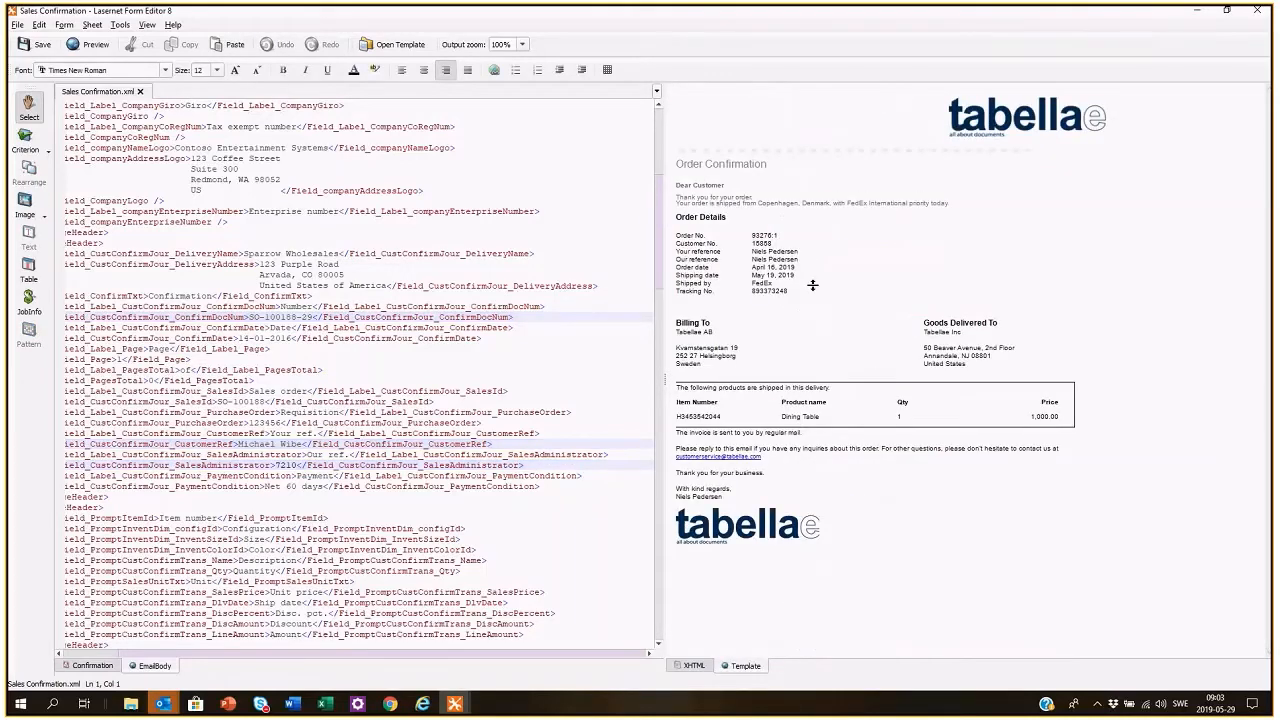
Choose a typeface for the Payment Terms row text
scroll(down, 3)
text(Payment Terms)
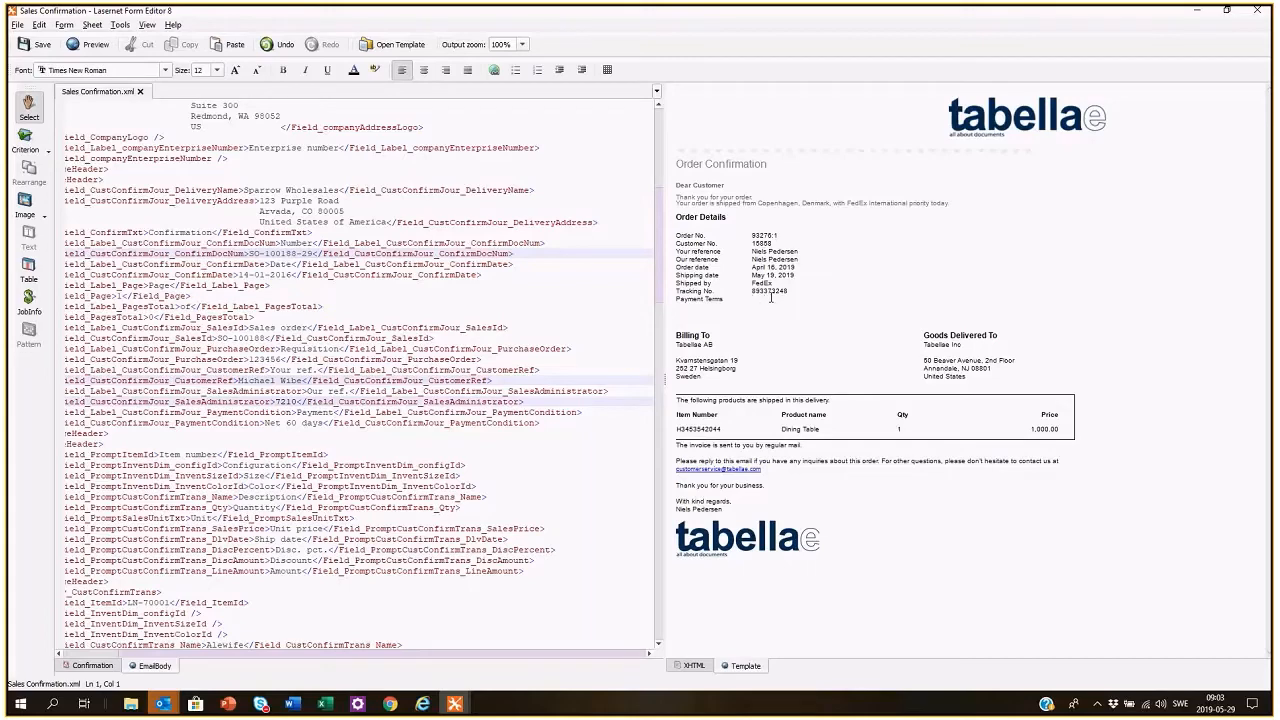
click(165, 70)
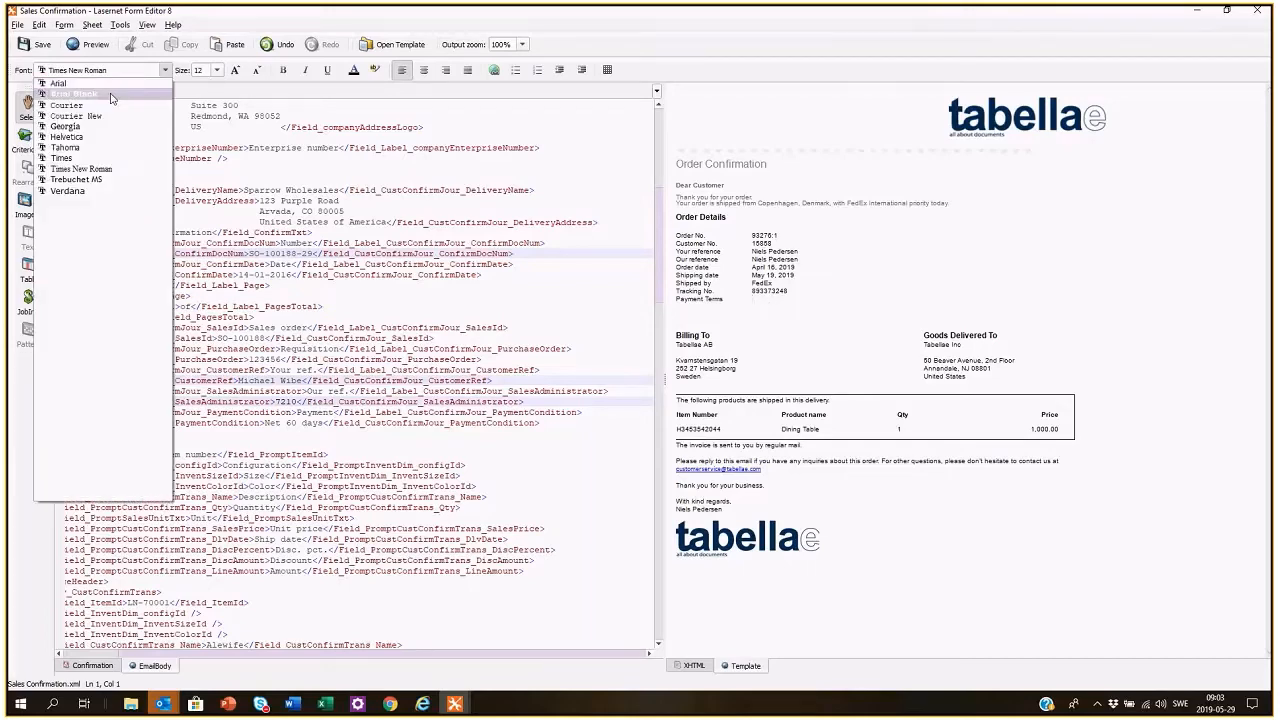
click(58, 83)
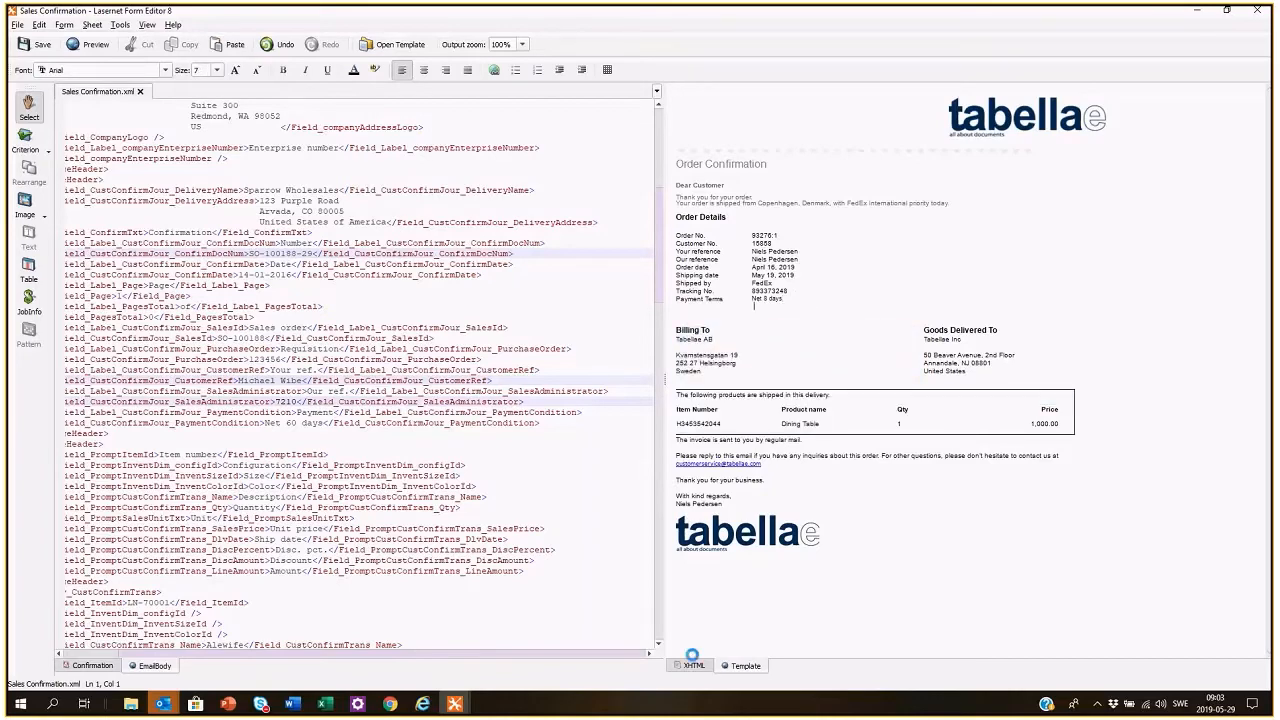
Map the Payment Terms label and Net 8 days value to the PaymentCondition fields in XHTML
click(692, 665)
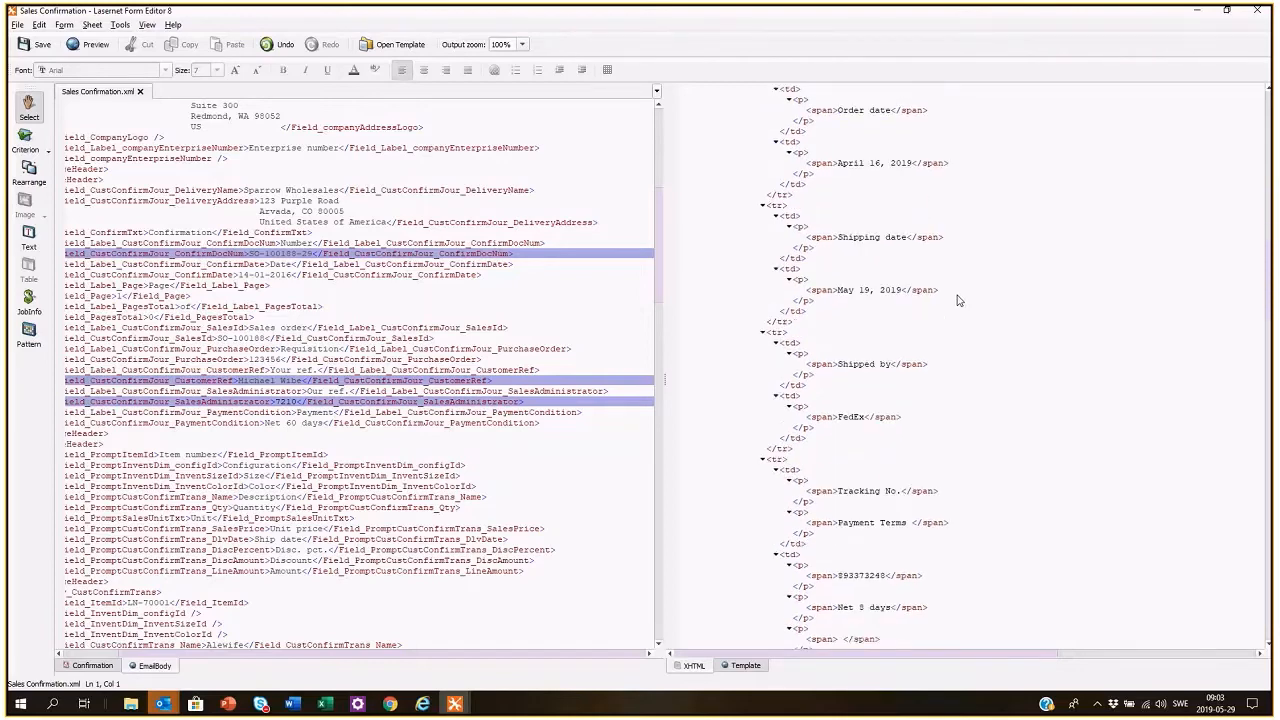
scroll(down, 3)
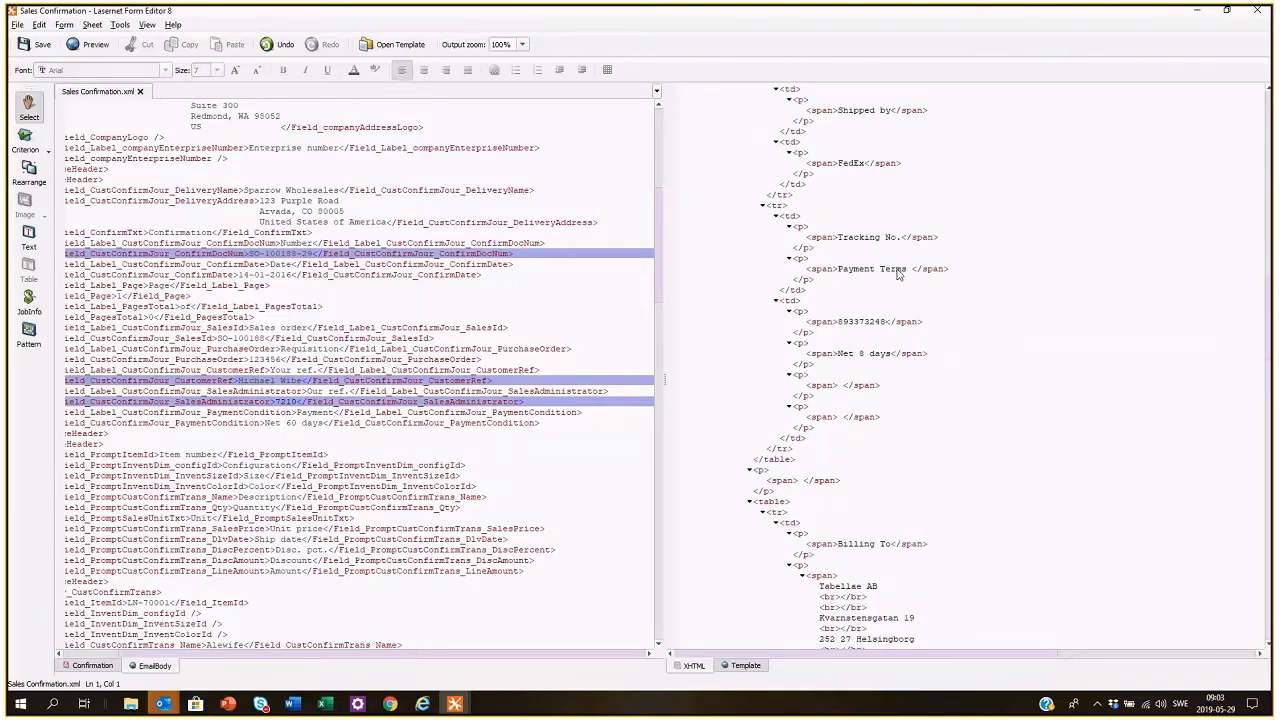
mouse_move(350, 476)
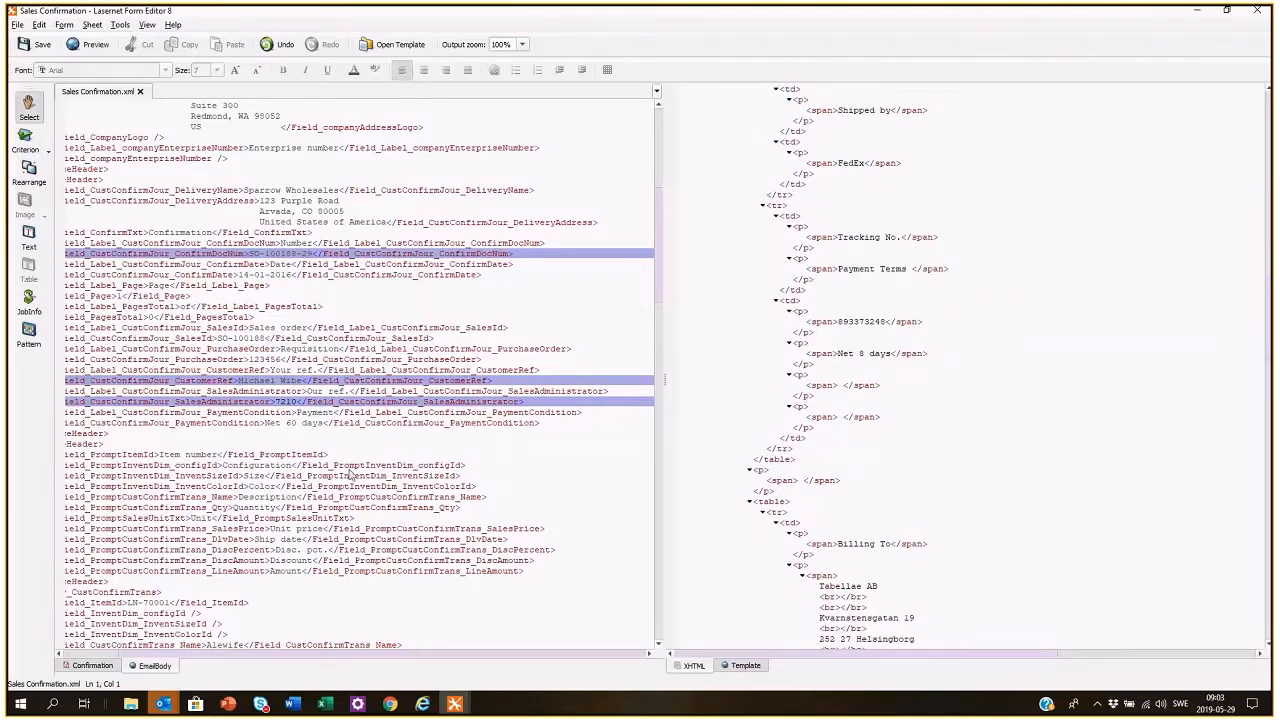
scroll(down, 3)
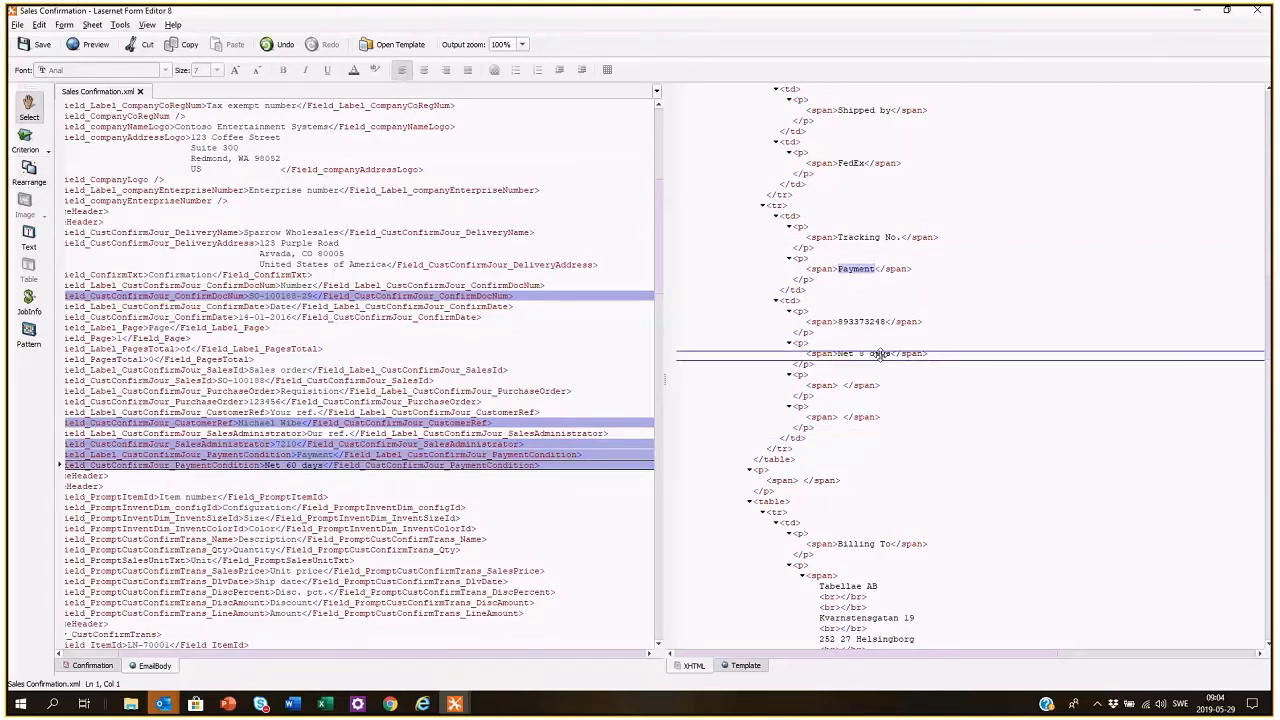
click(745, 665)
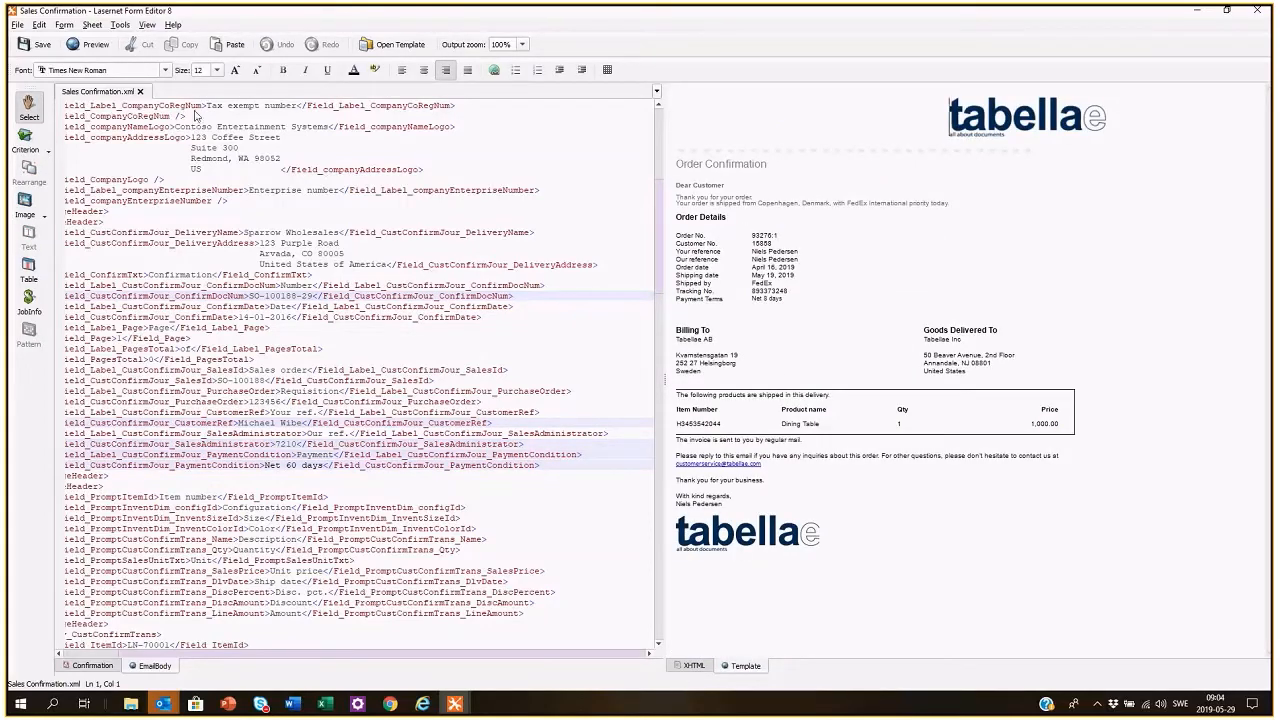
click(88, 44)
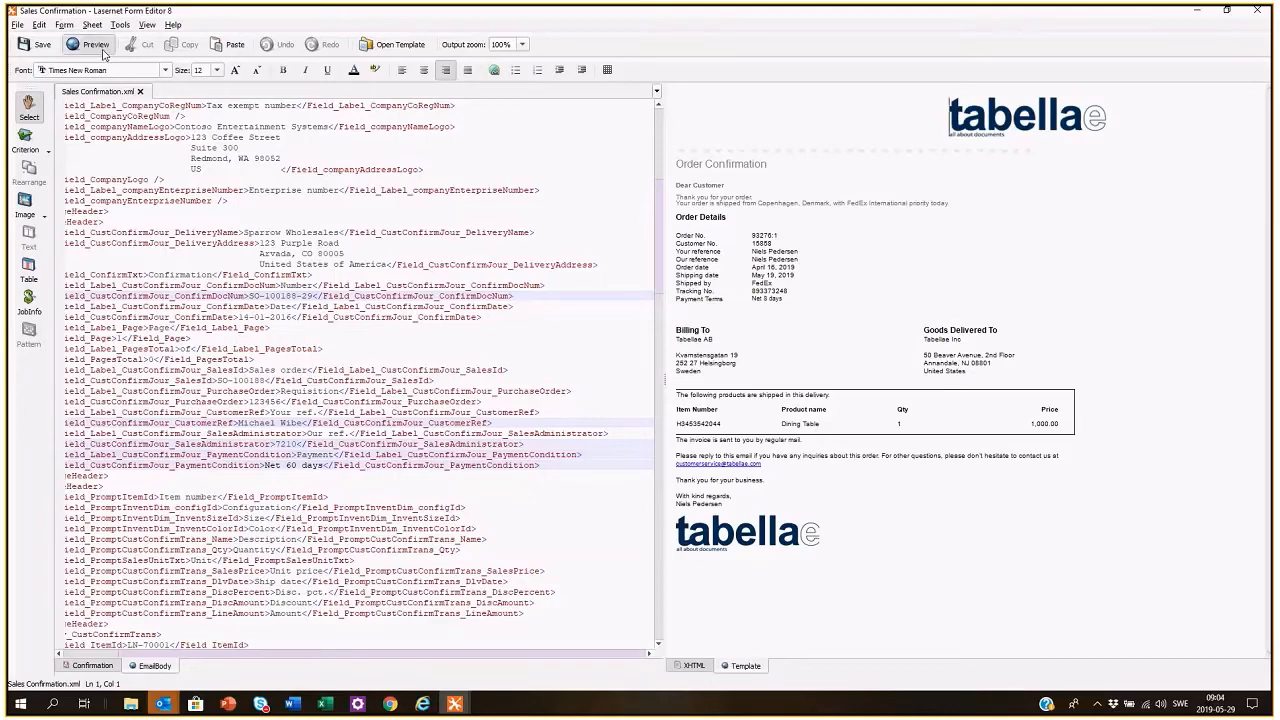
click(95, 44)
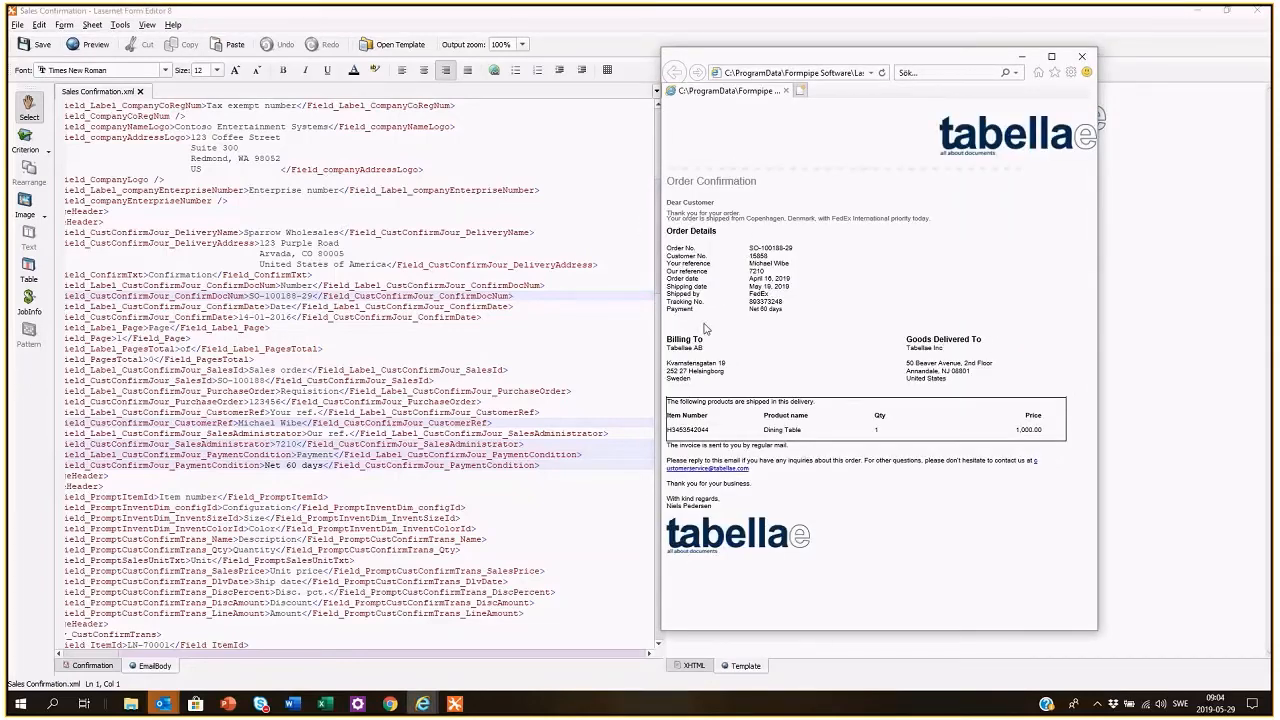
mouse_move(731, 322)
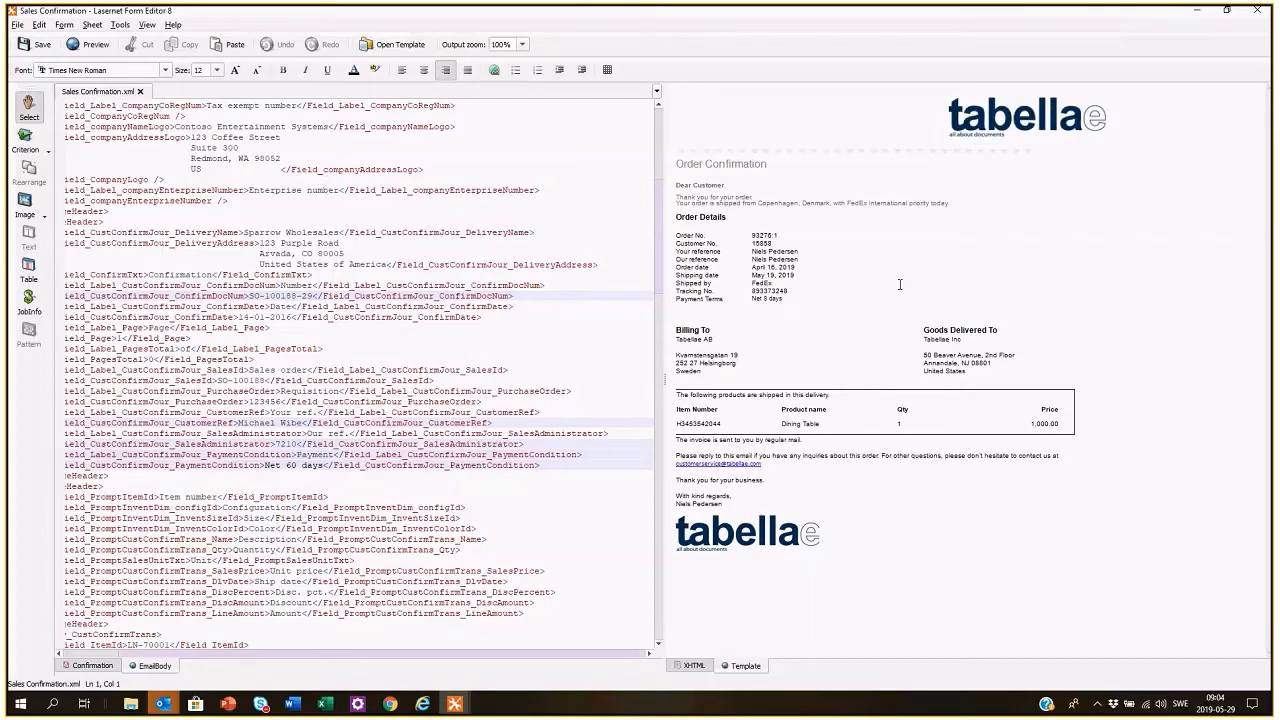
mouse_move(1163, 80)
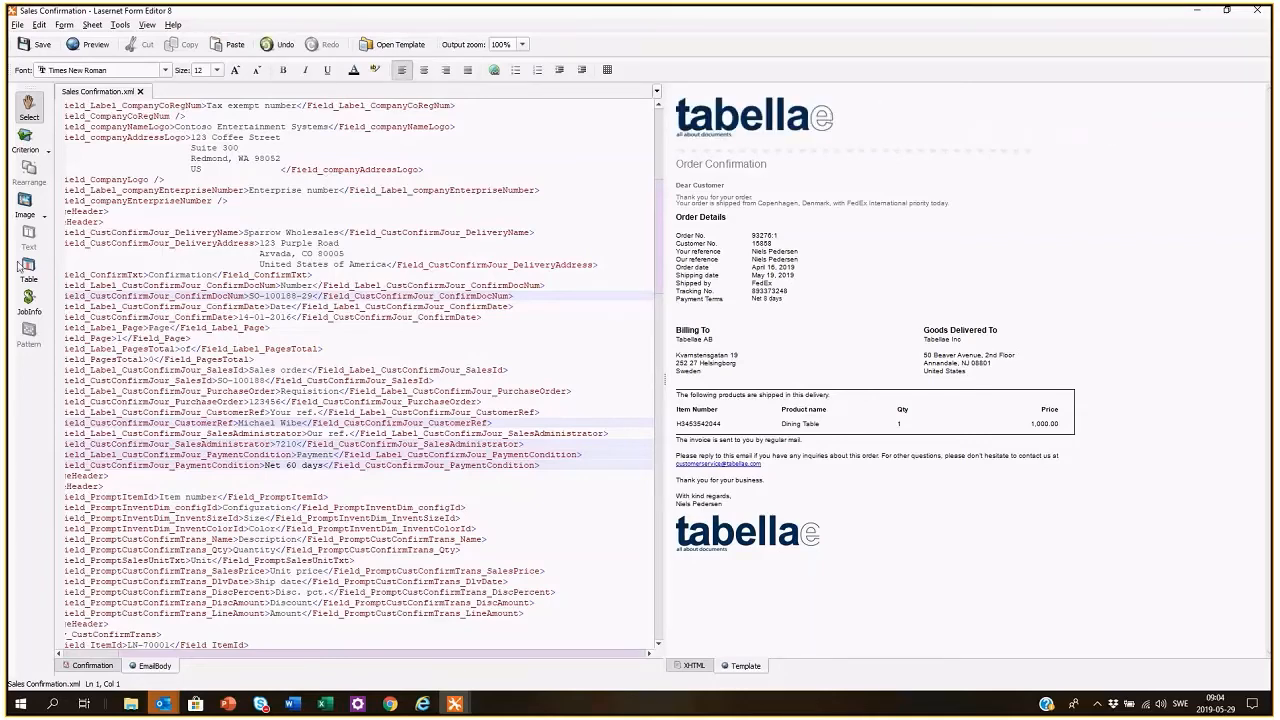
mouse_move(28, 214)
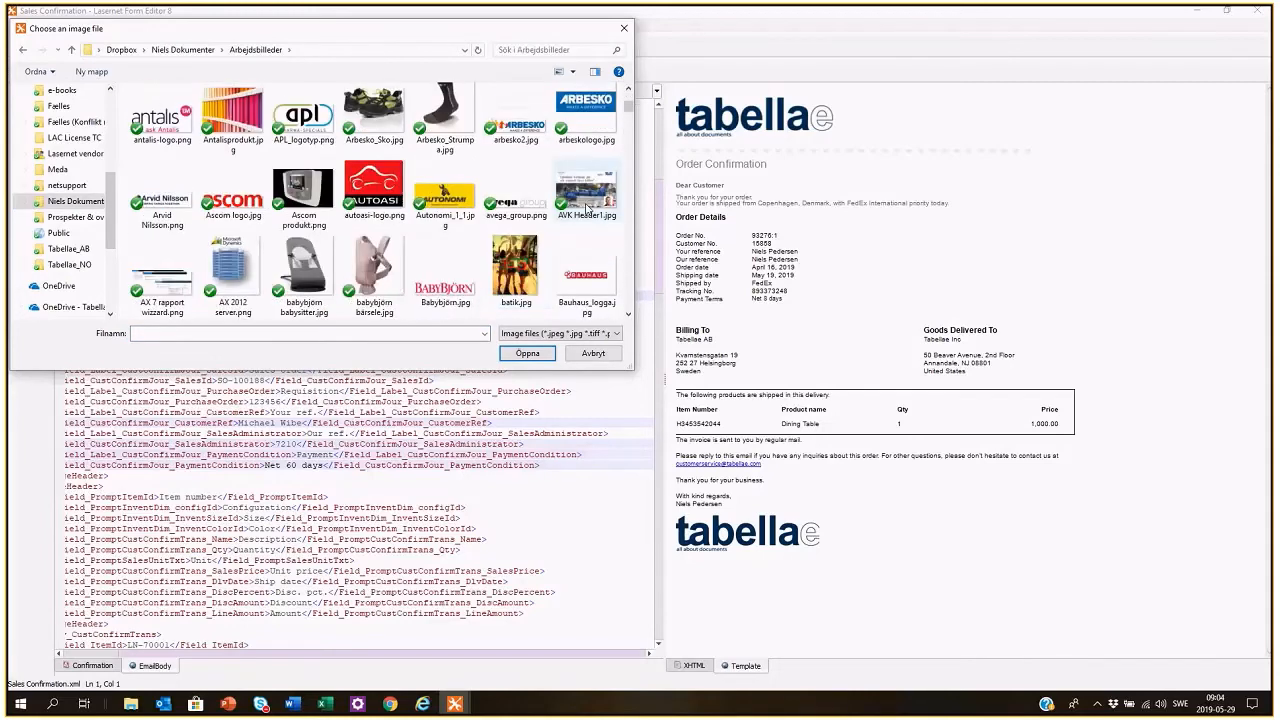
Insert 'tabellae User Group Maj 2018_1.jpg' from Arbejdsbilleder beside the top logo
scroll(down, 3)
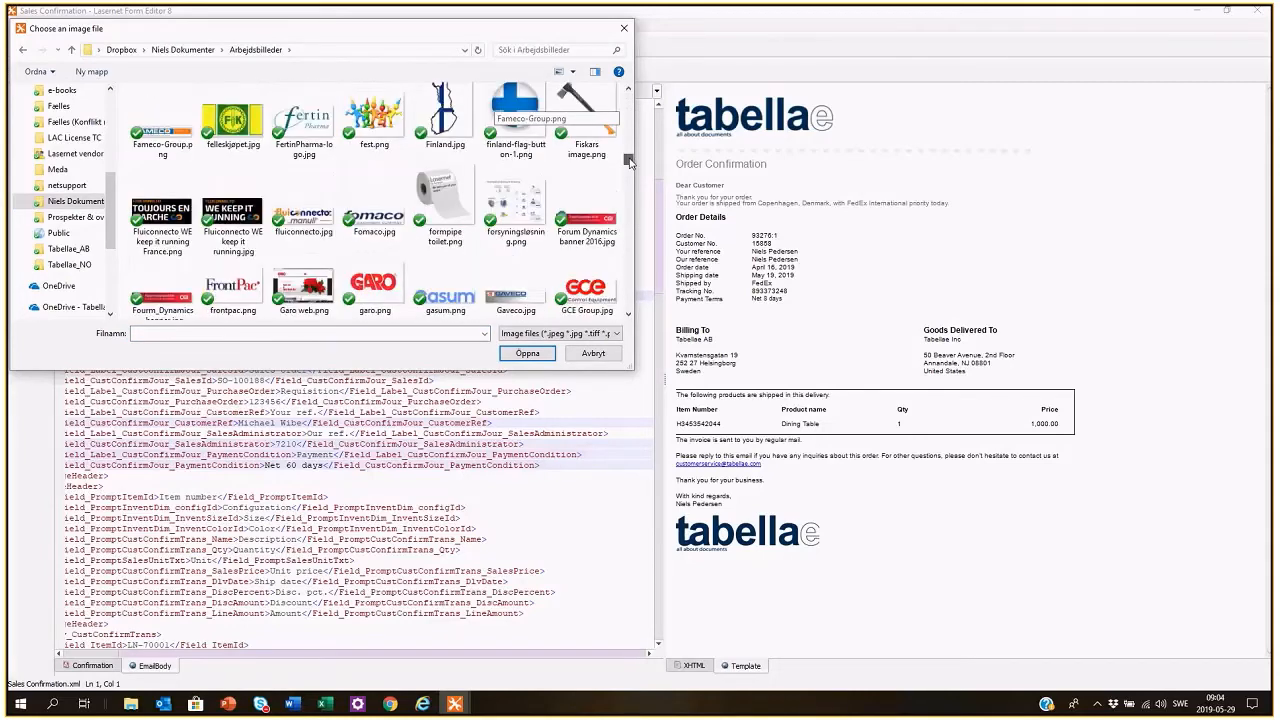
scroll(down, 3)
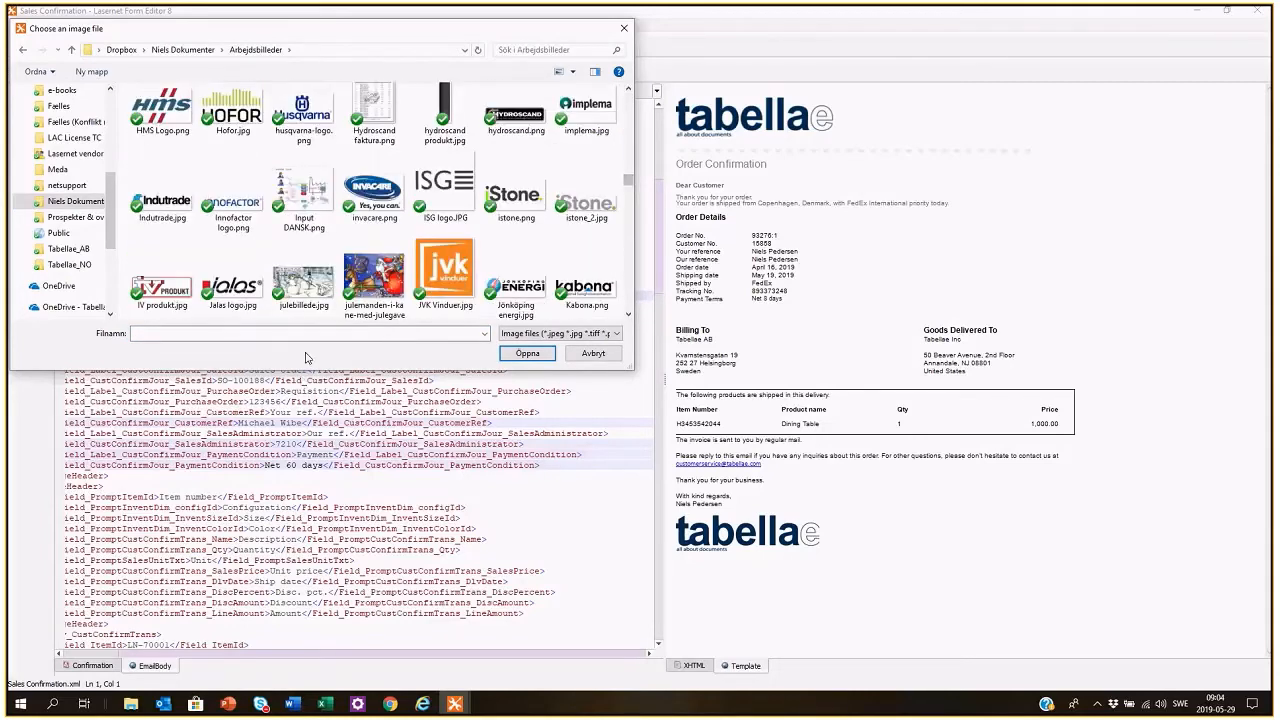
text(tab)
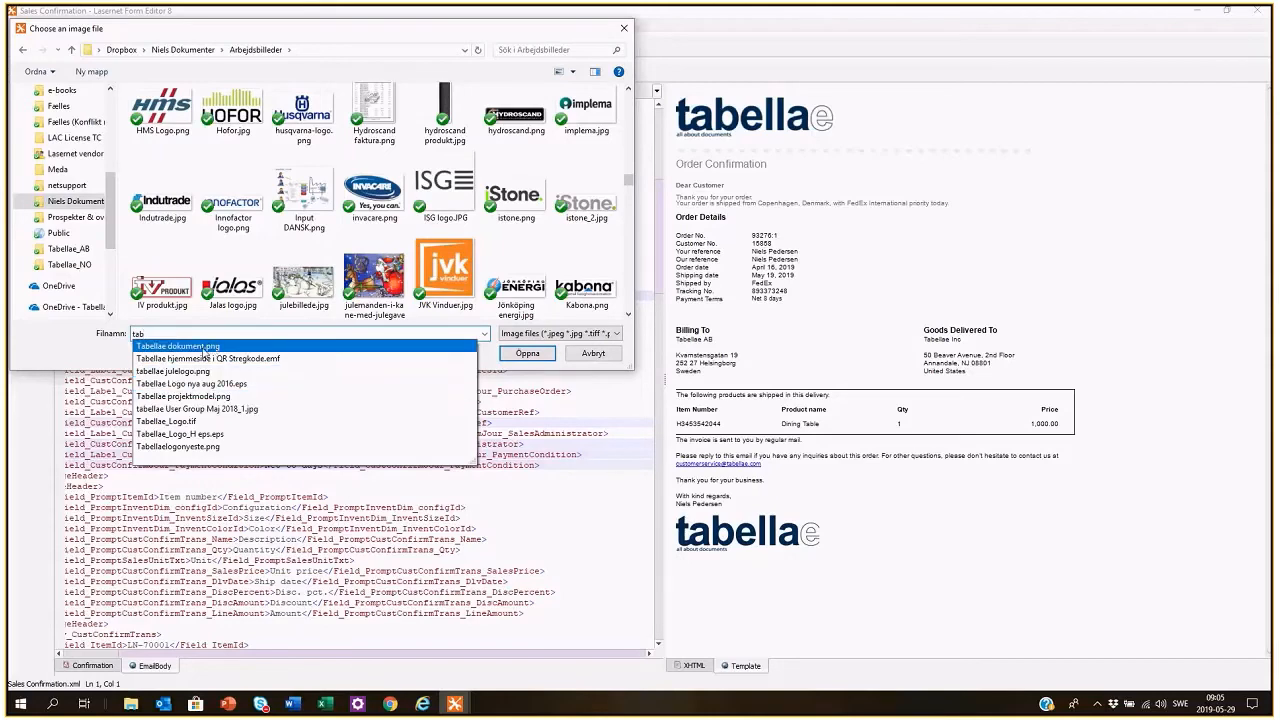
mouse_move(302, 352)
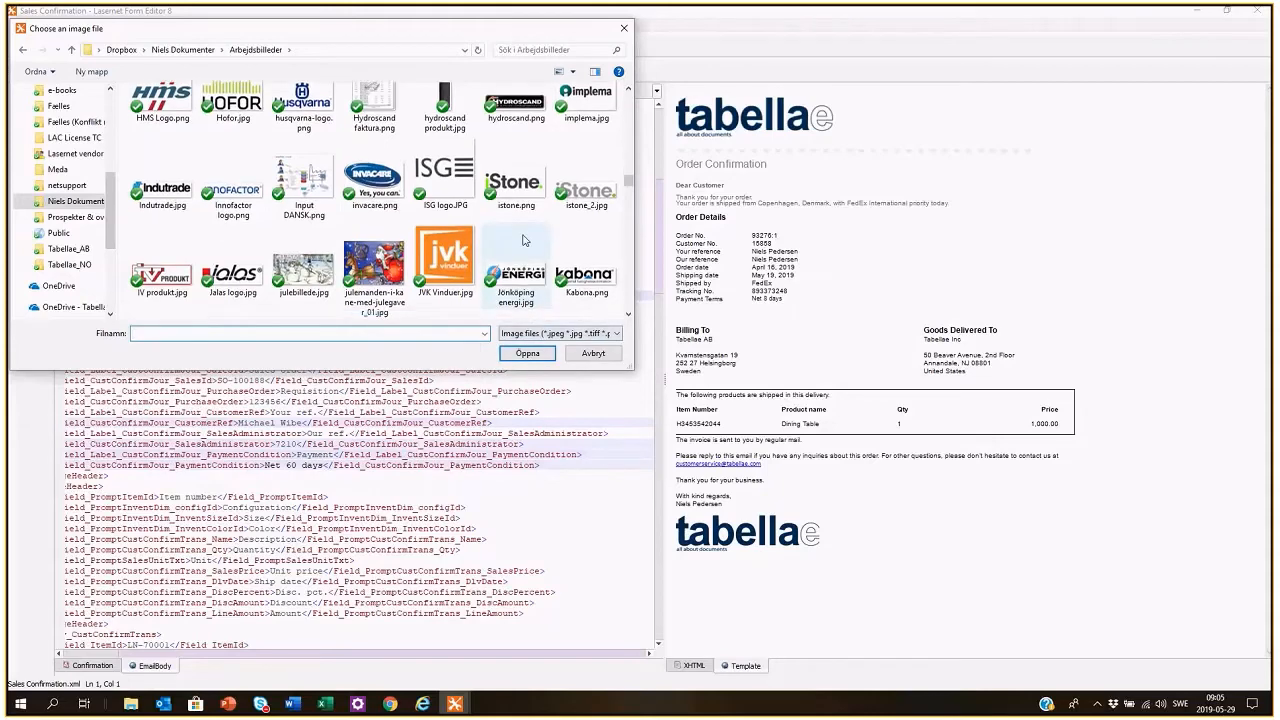
scroll(down, 3)
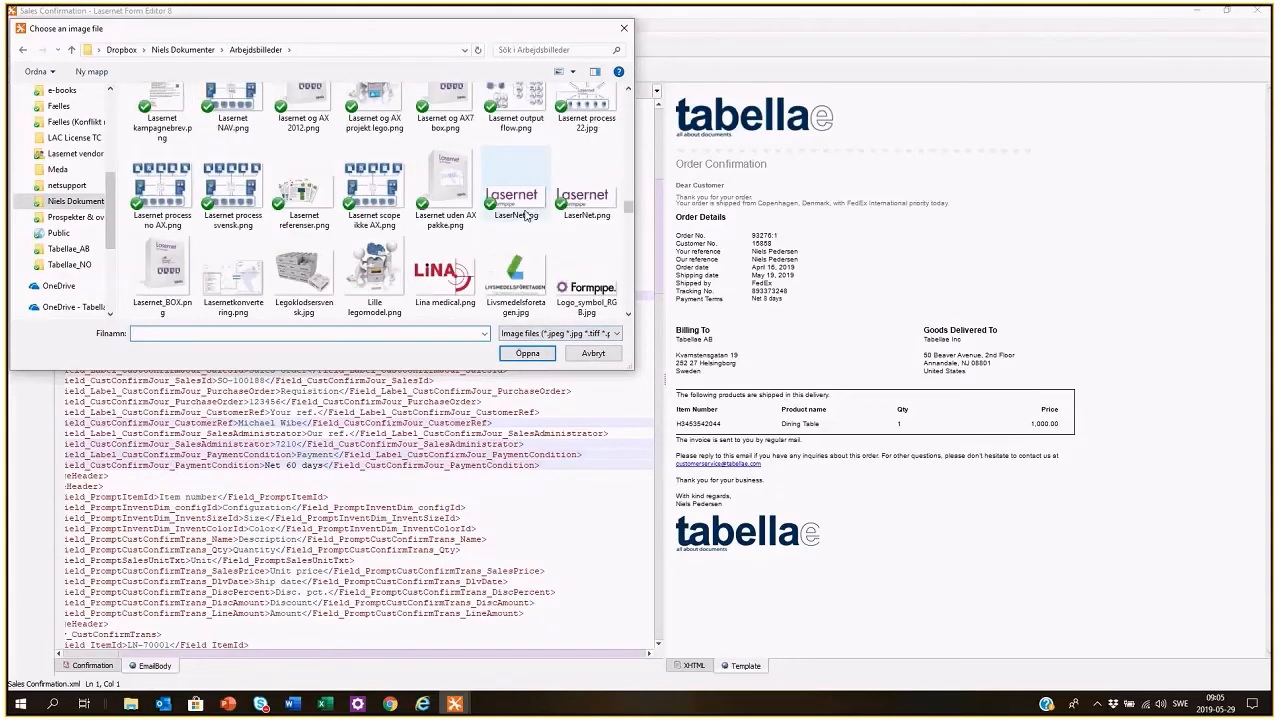
scroll(down, 3)
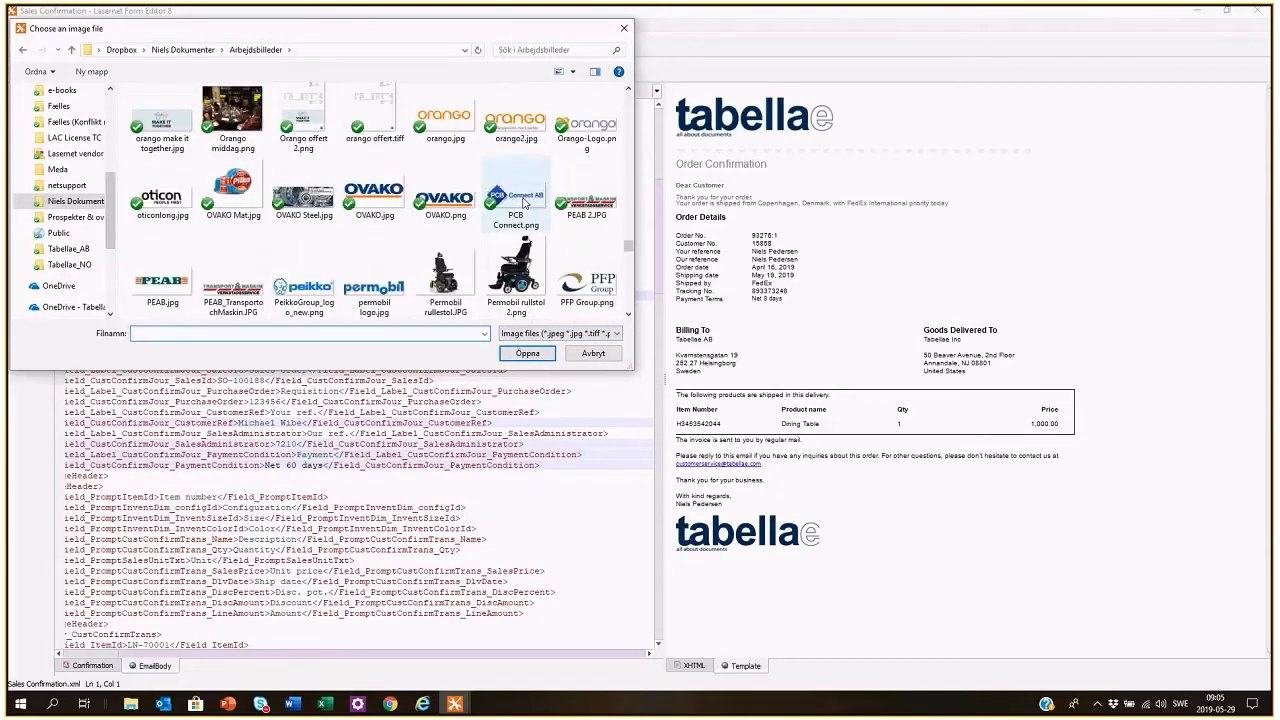
scroll(down, 3)
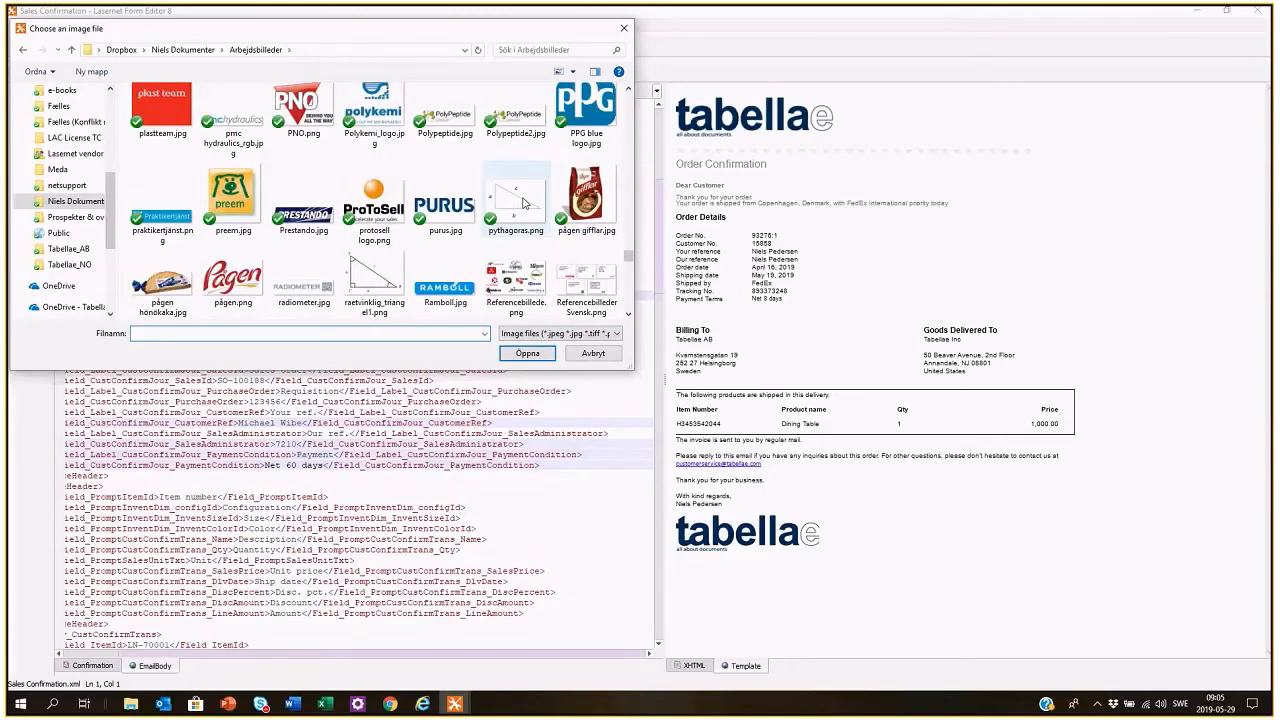
scroll(down, 3)
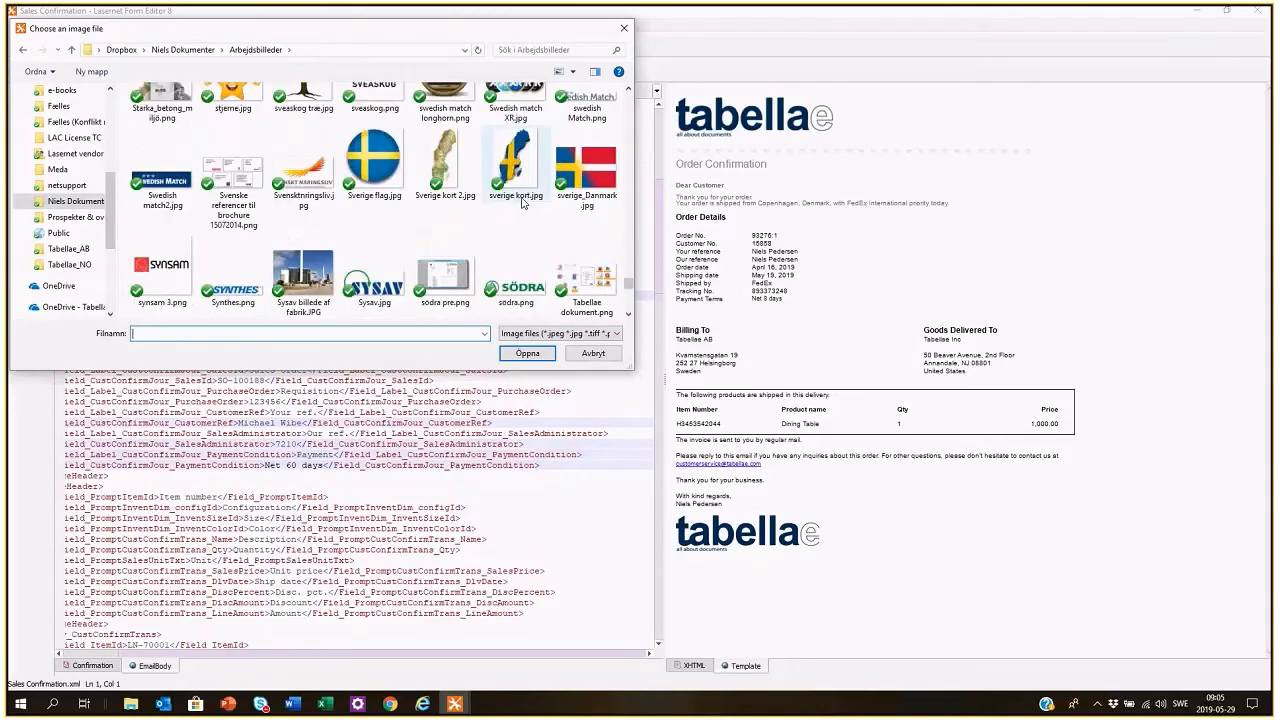
scroll(down, 3)
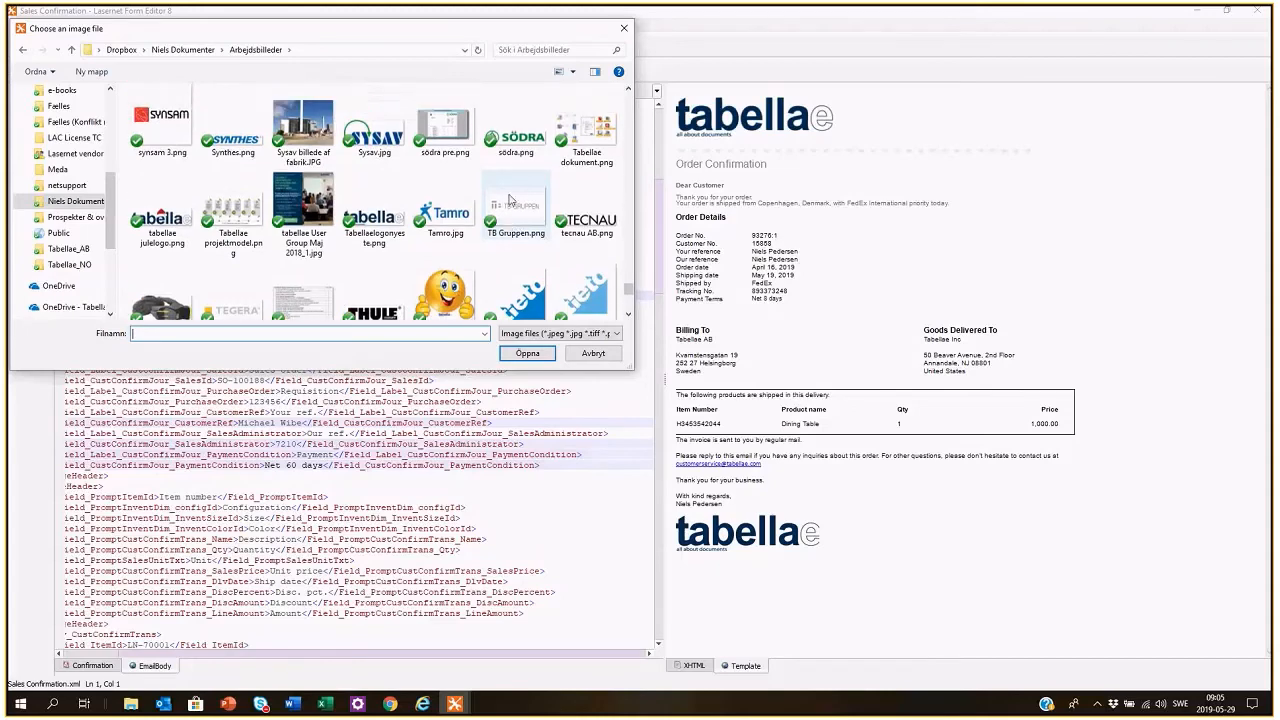
click(303, 213)
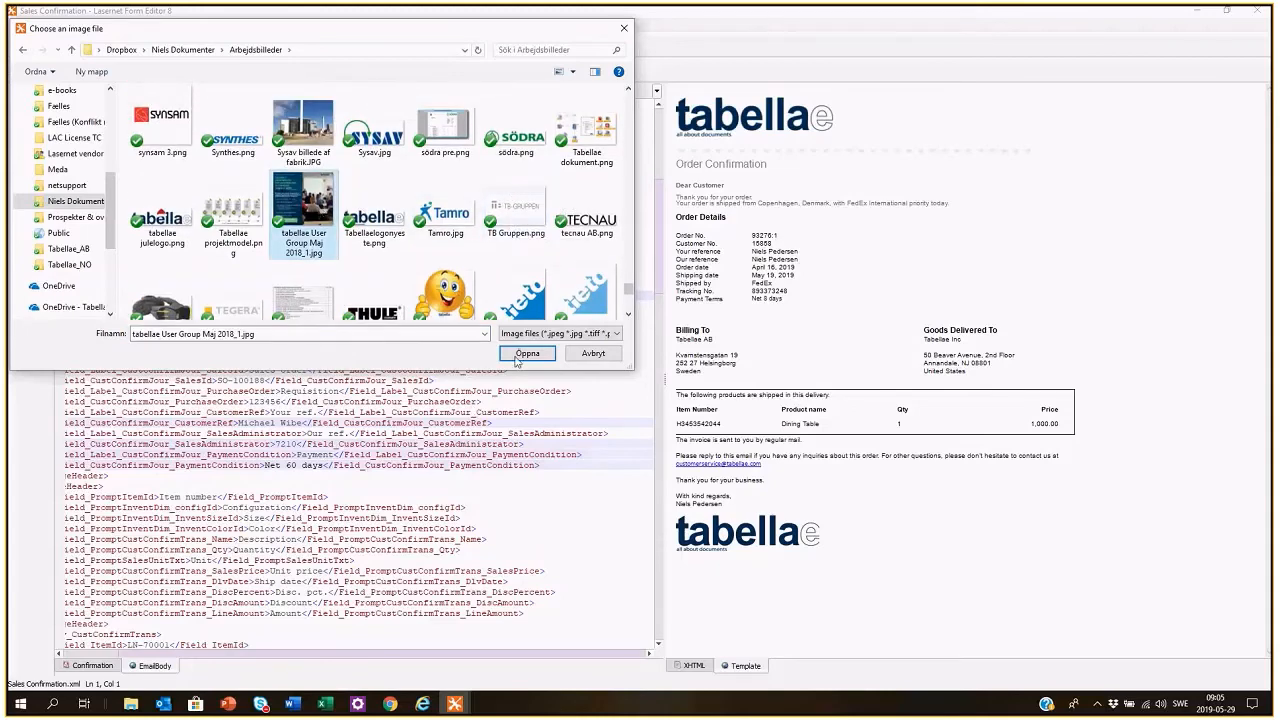
click(527, 353)
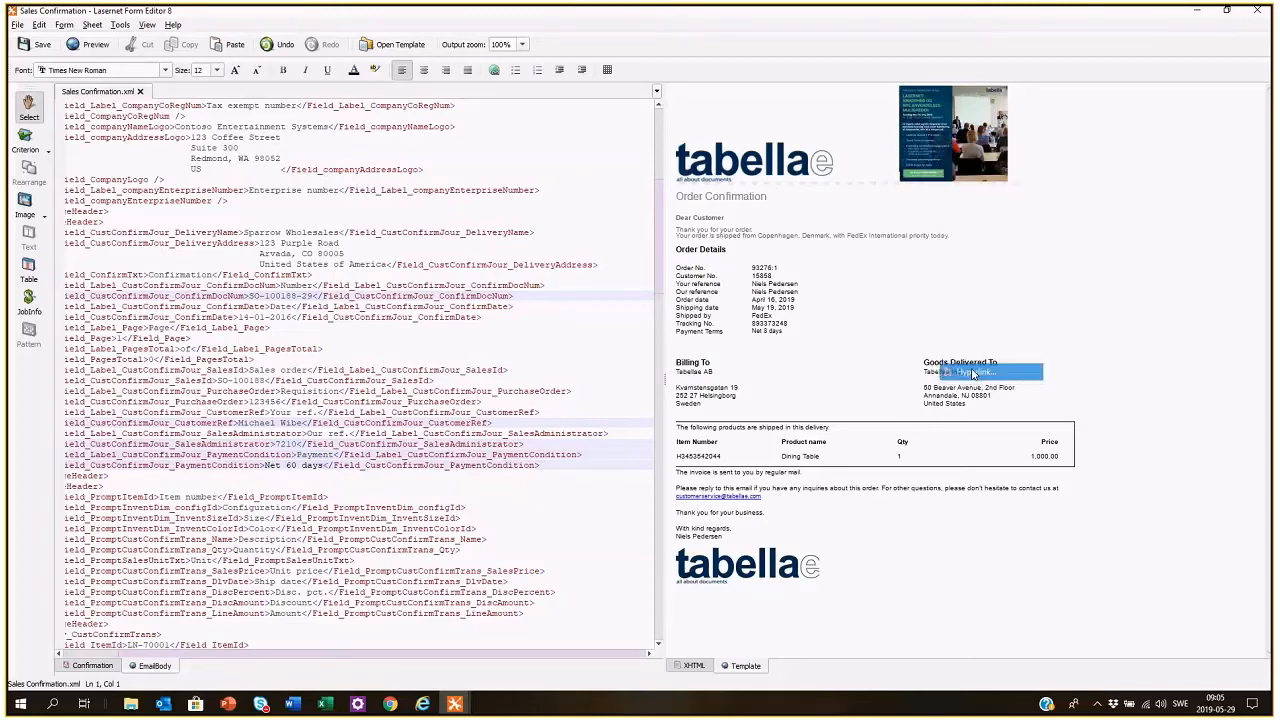
click(983, 372)
text(http://tabellae.com)
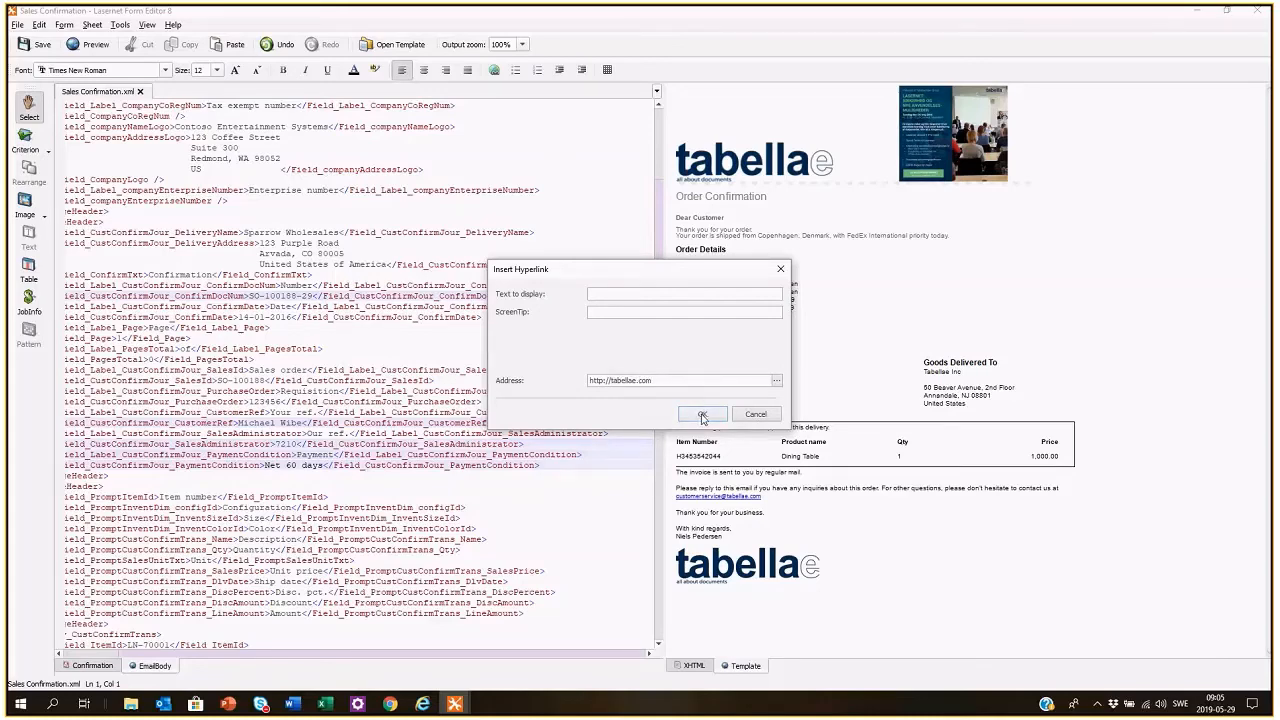
click(702, 414)
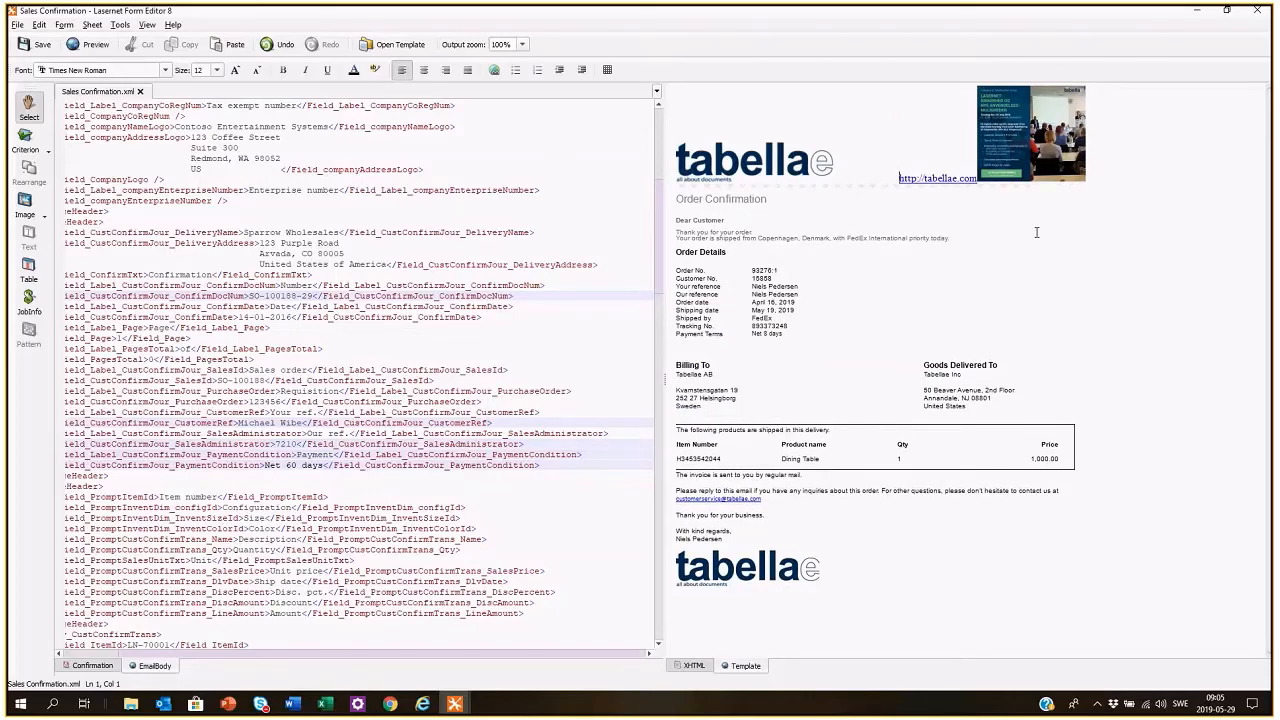
mouse_move(937, 178)
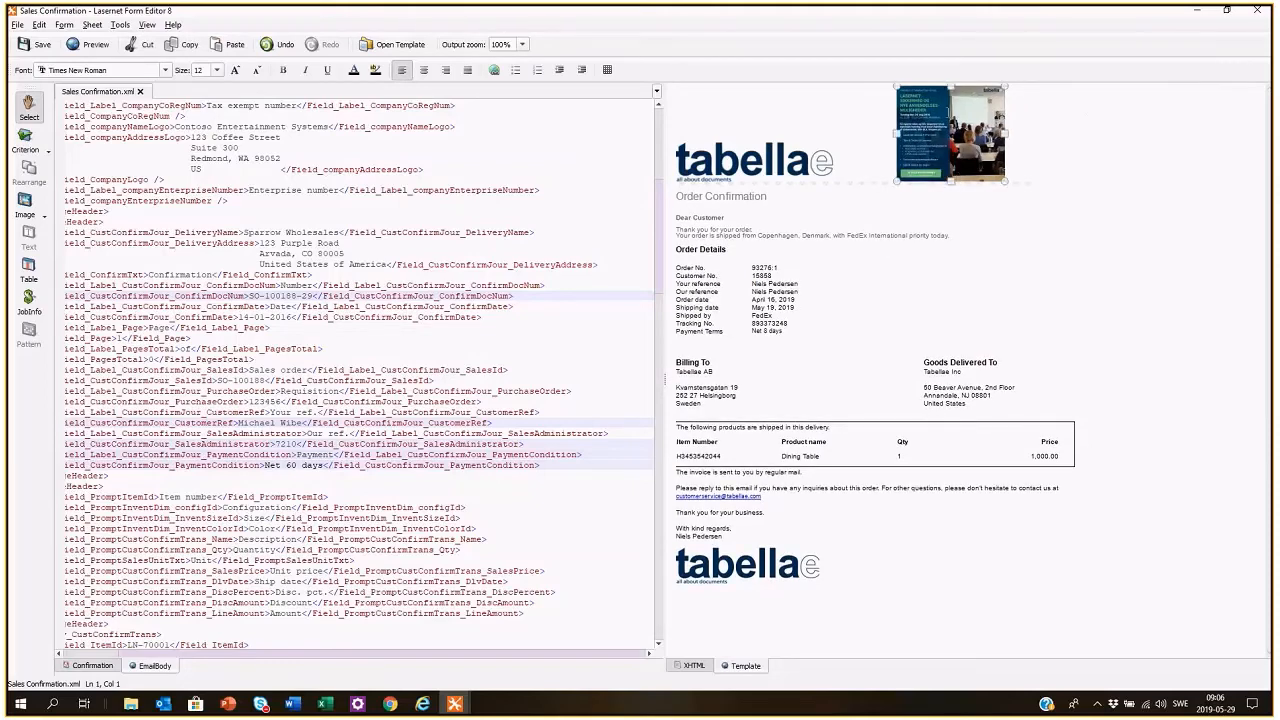
right_click(948, 135)
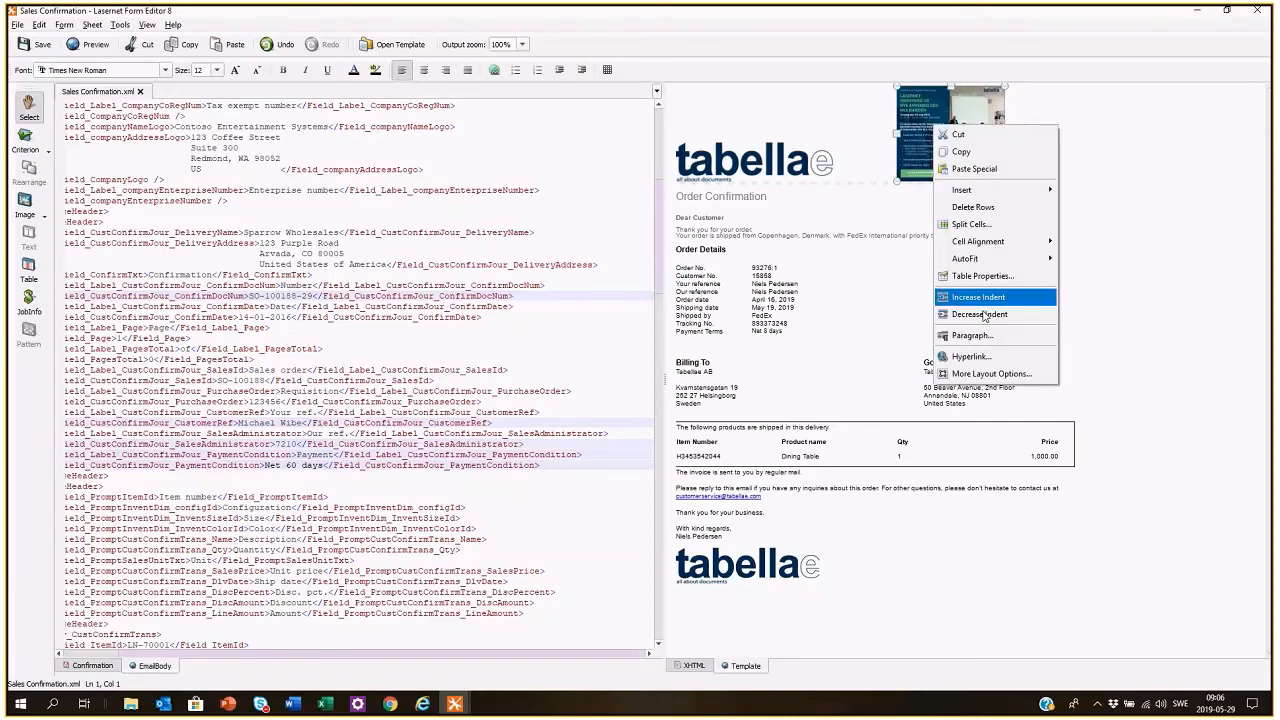
click(969, 356)
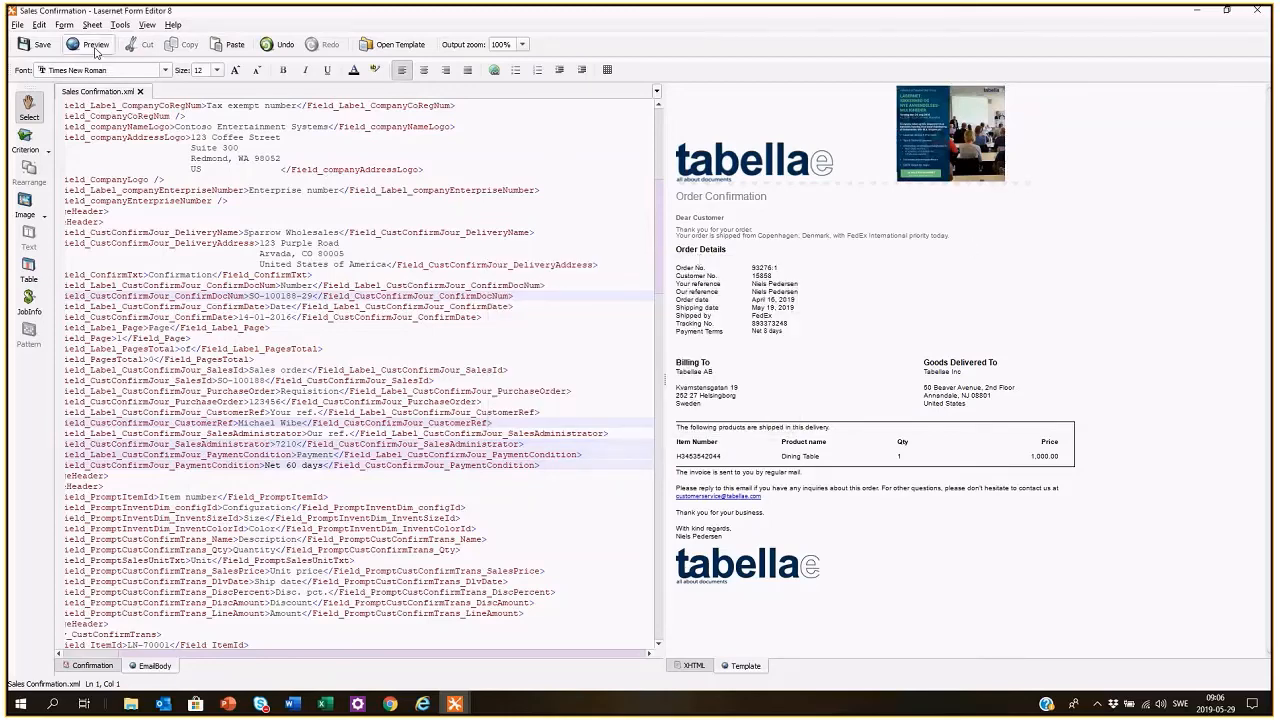
click(96, 44)
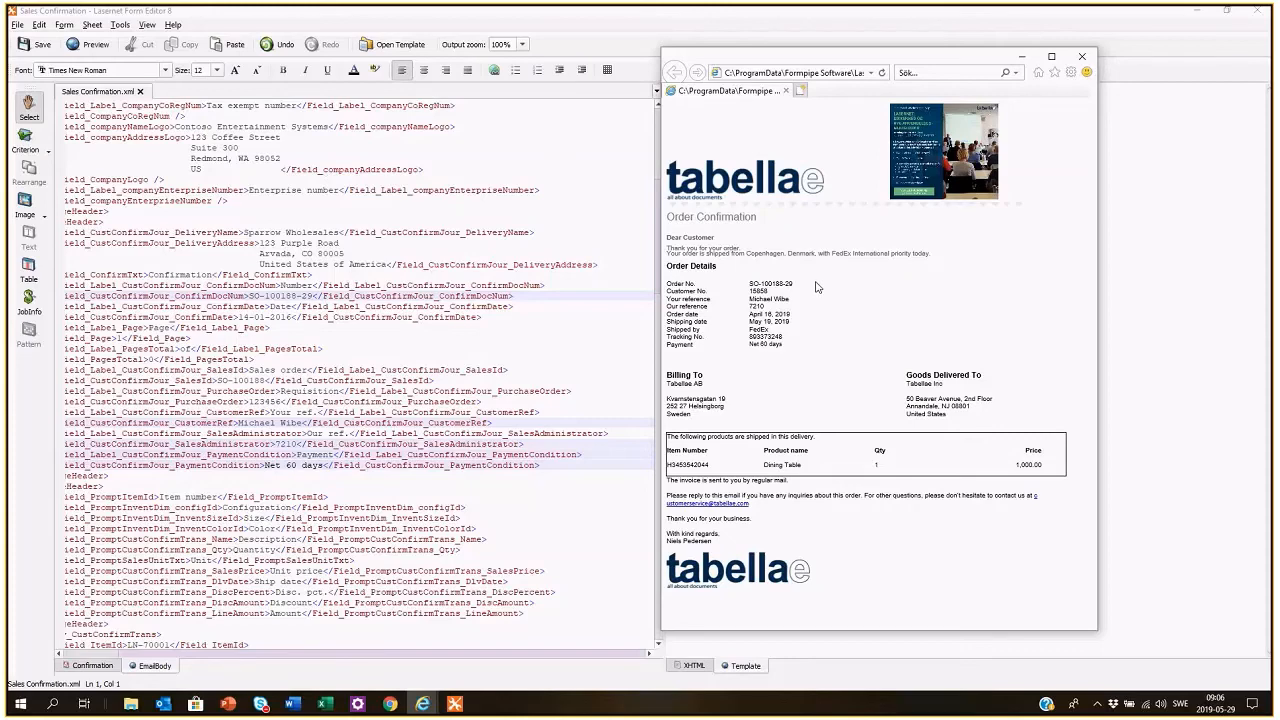
mouse_move(855, 247)
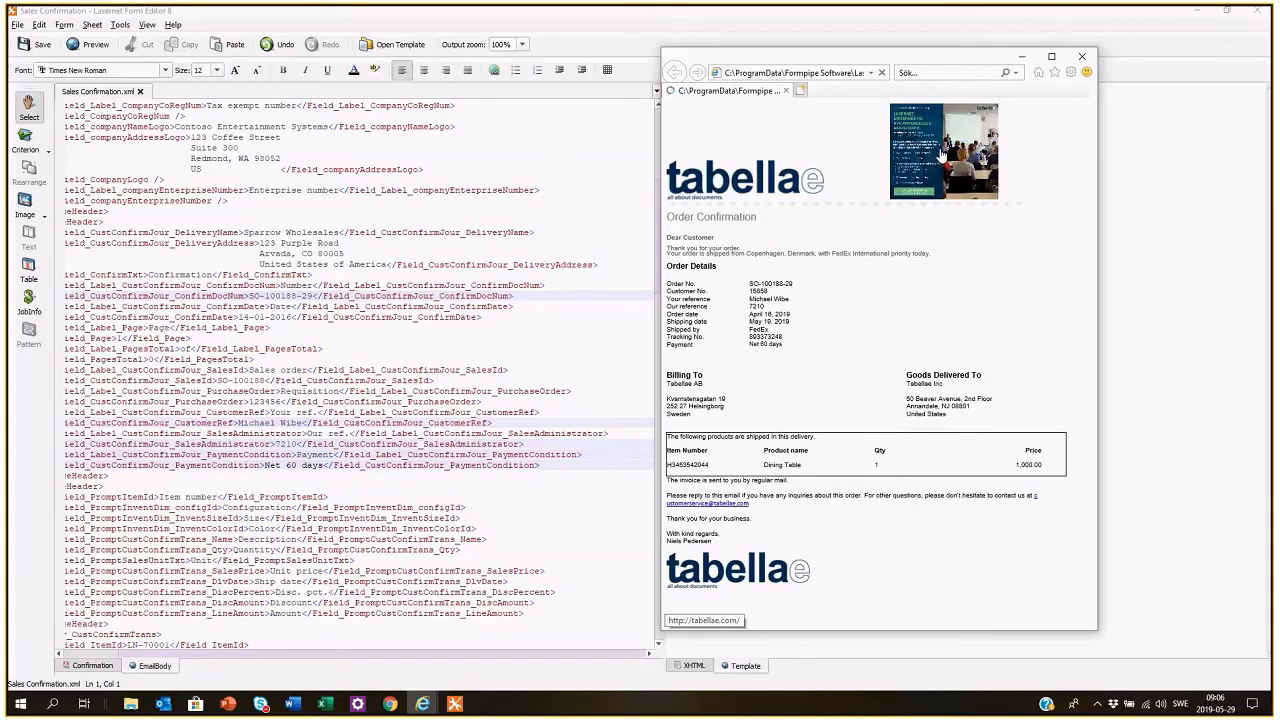
mouse_move(577, 195)
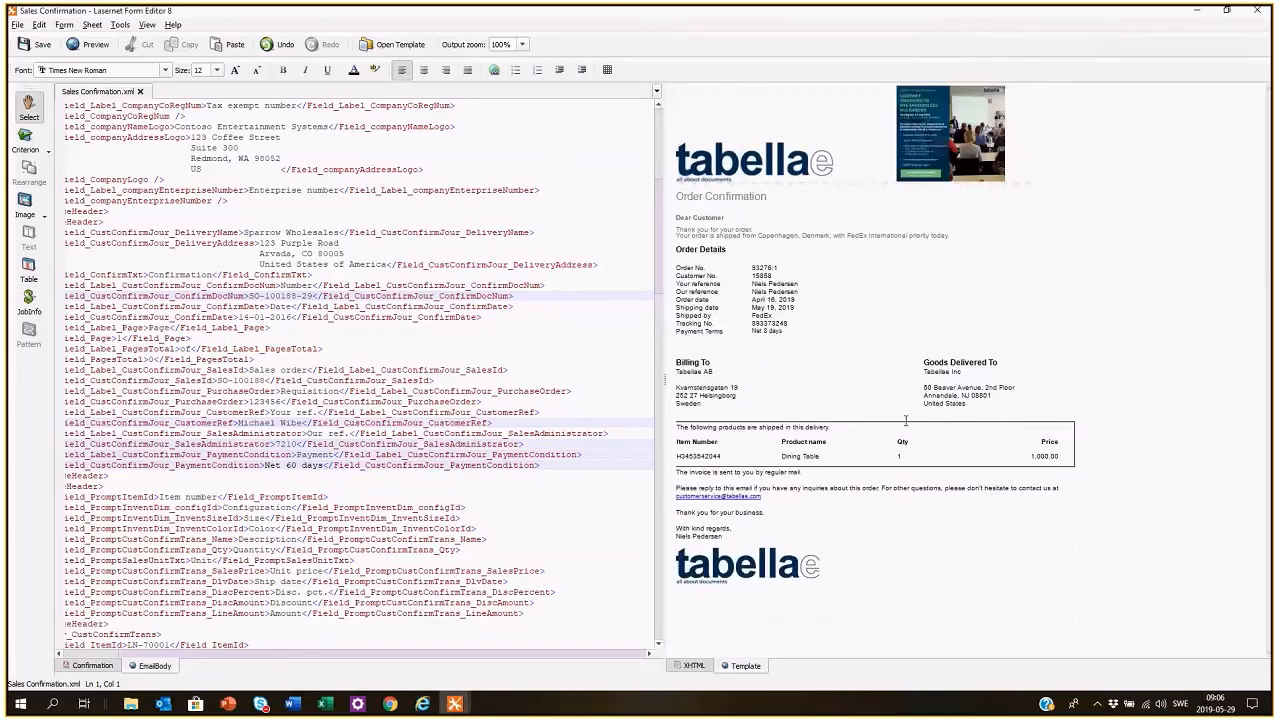
mouse_move(718, 496)
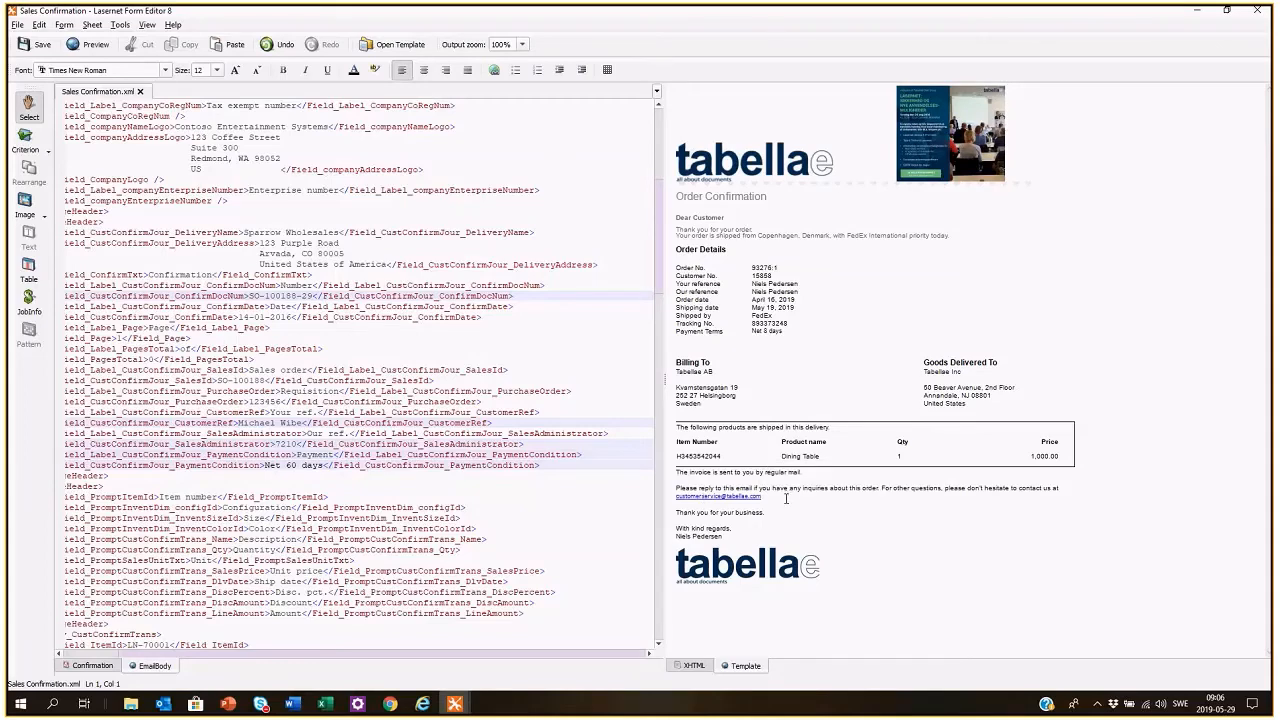
mouse_move(886, 342)
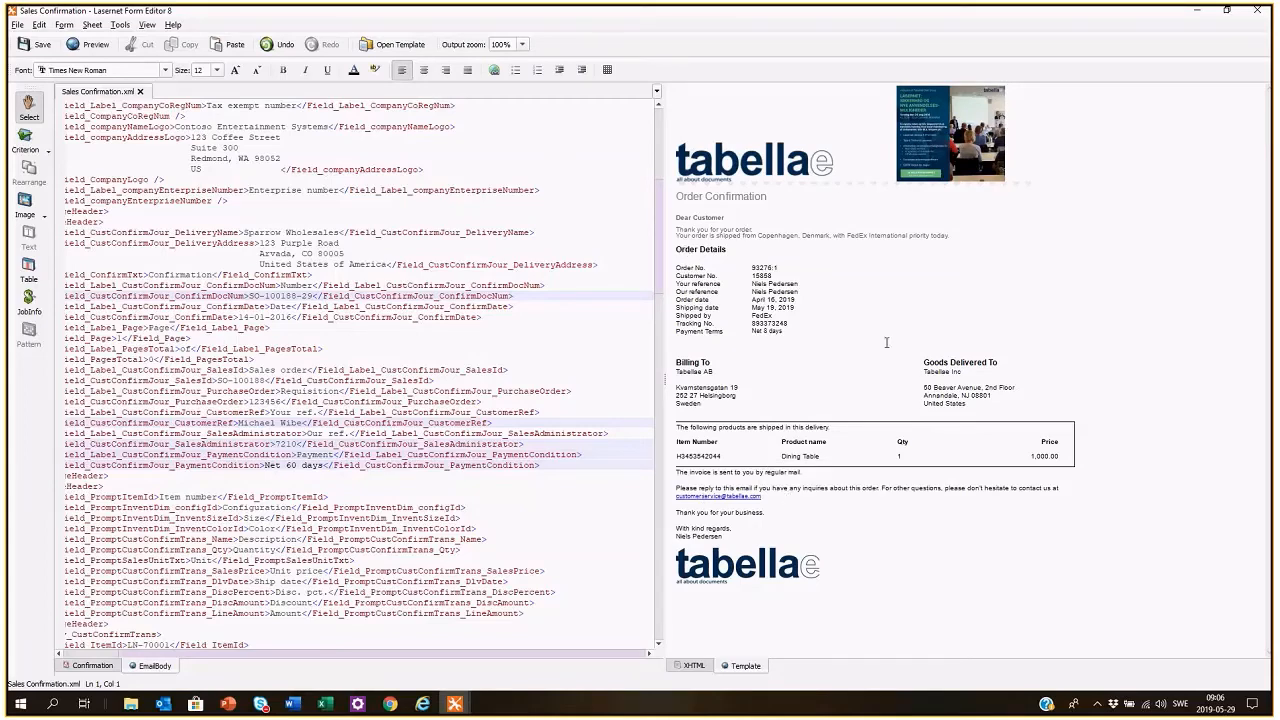